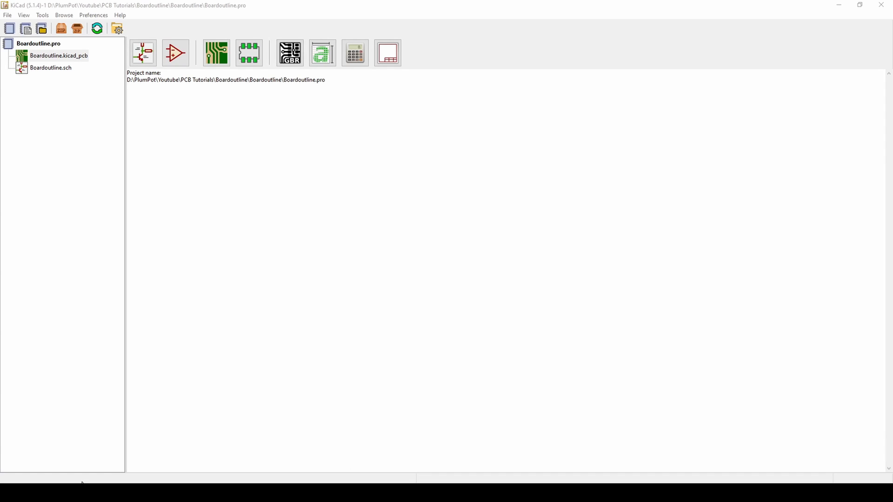
mouse_move(374, 333)
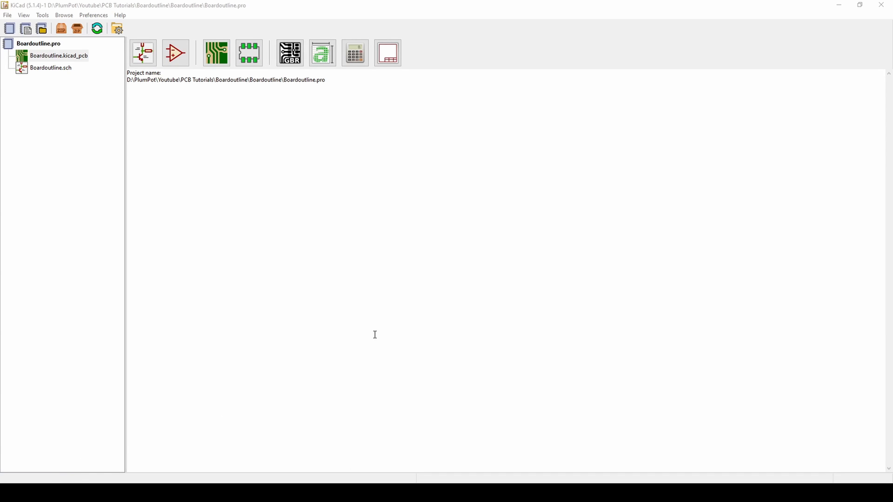
mouse_move(383, 348)
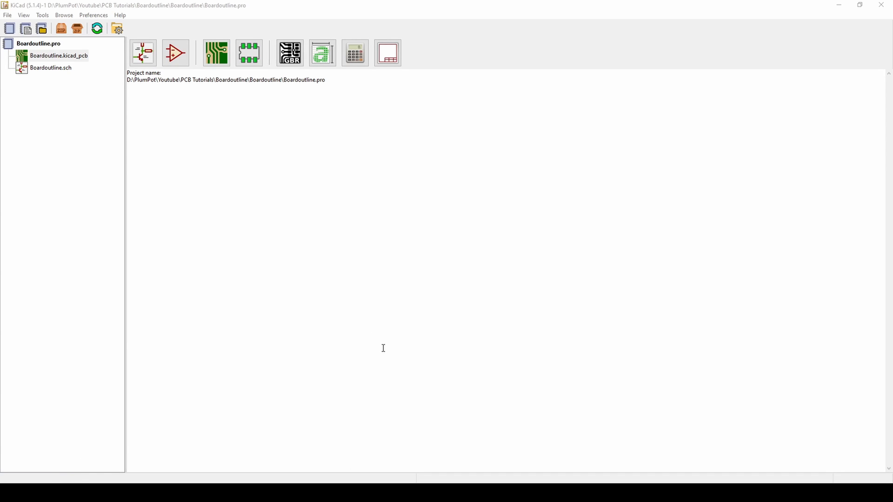
mouse_move(381, 348)
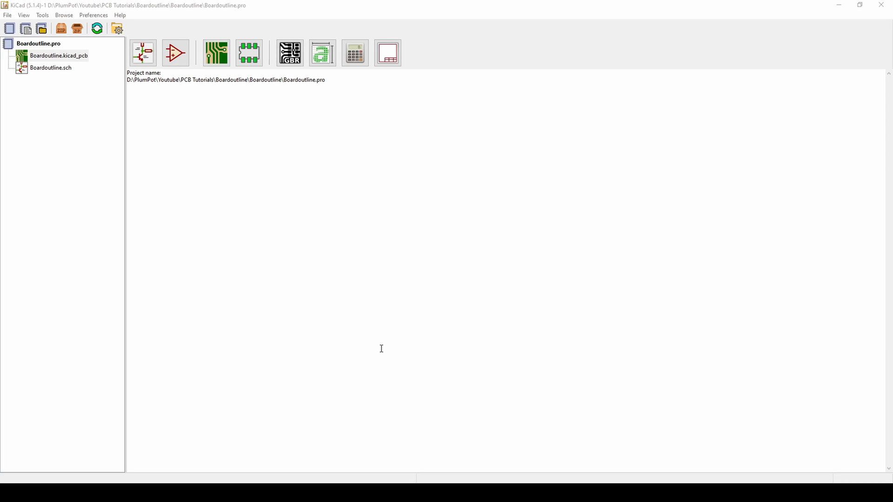
Step: Open Boardoutline.kicad_pcb from the project tree in the Pcbnew editor
left_click(58, 56)
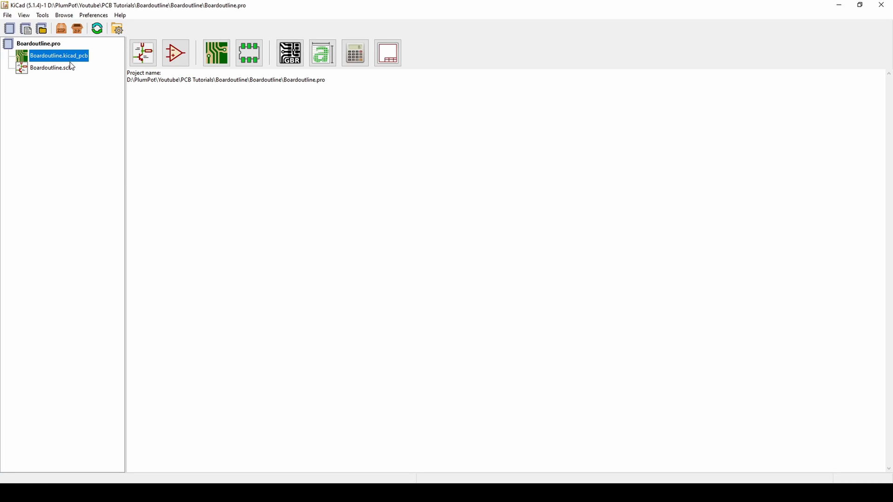
double_click(59, 56)
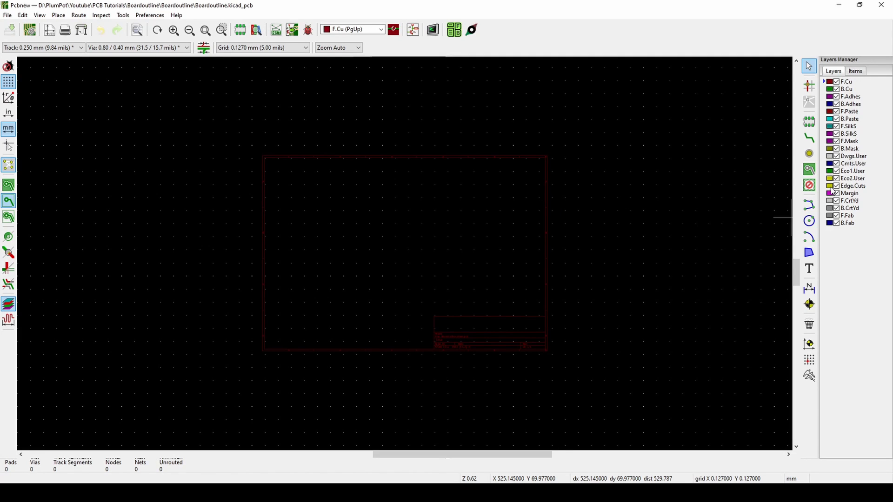
Step: Draw a closed four-line rectangular outline on the Edge.Cuts layer
left_click(852, 185)
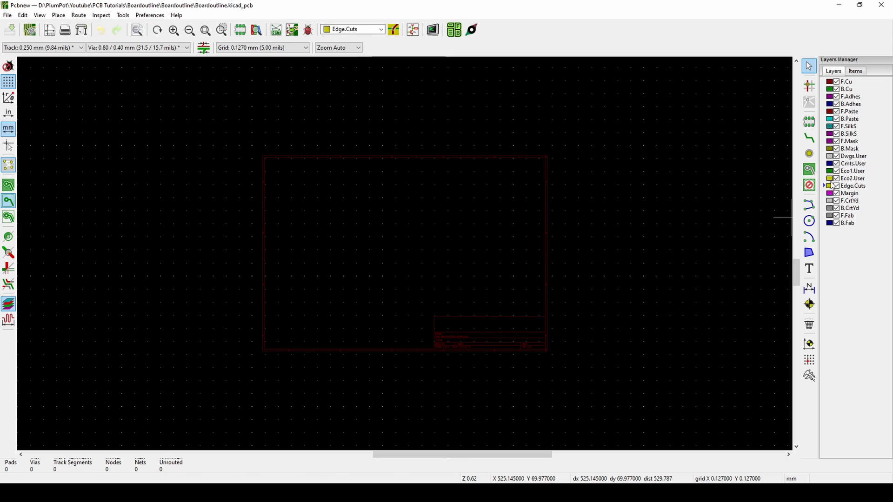
mouse_move(809, 205)
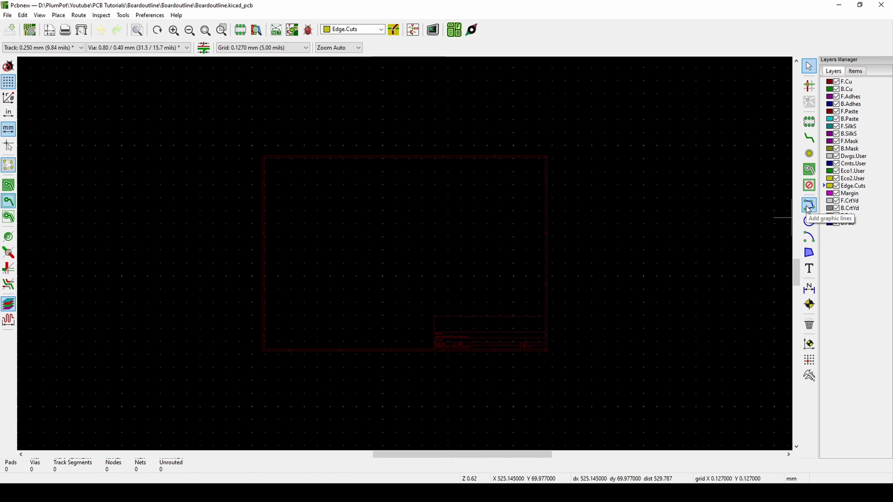
left_click(809, 205)
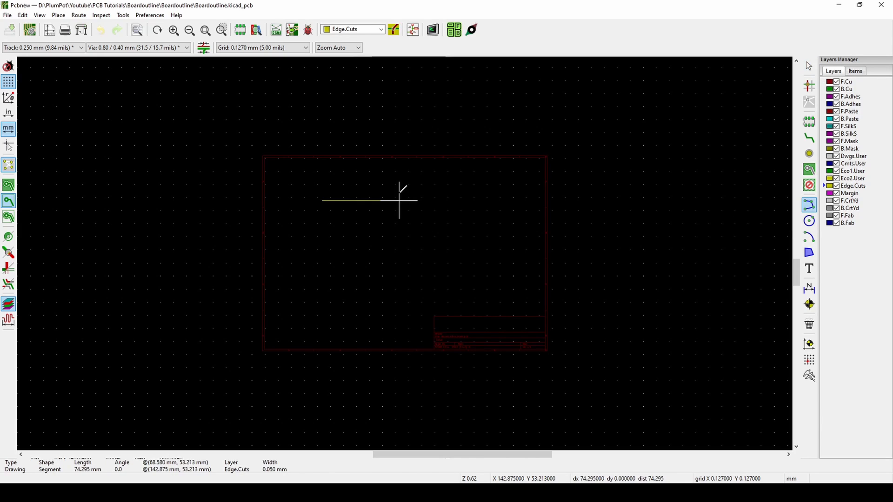
left_click(395, 263)
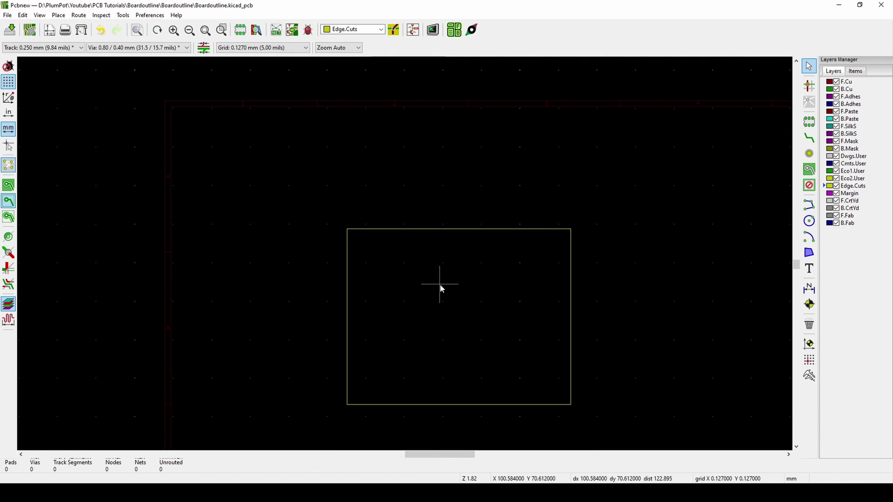
mouse_move(429, 309)
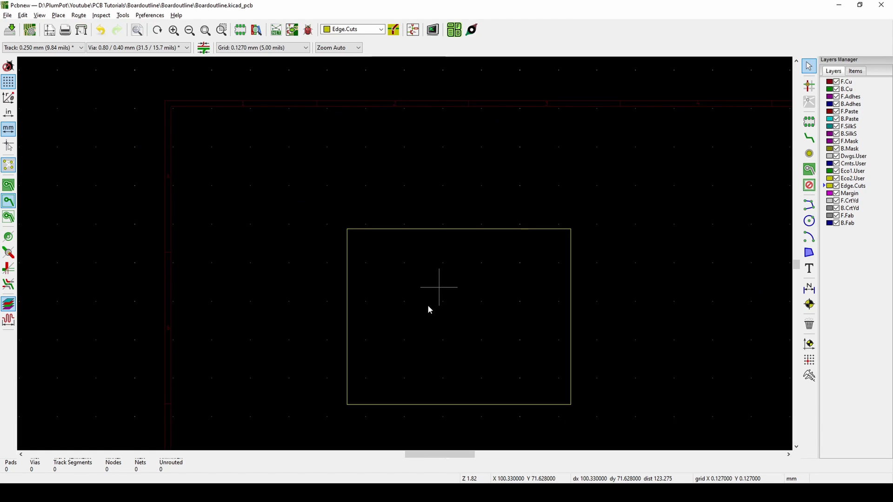
left_click(431, 29)
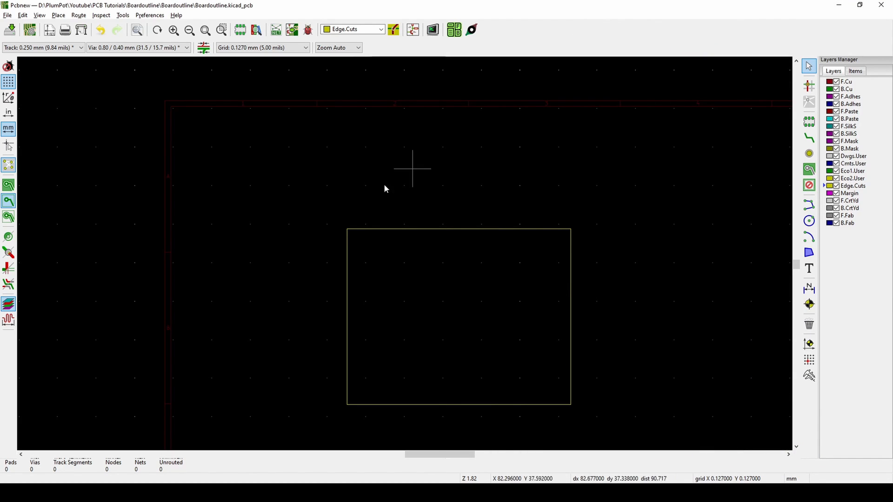
mouse_move(314, 300)
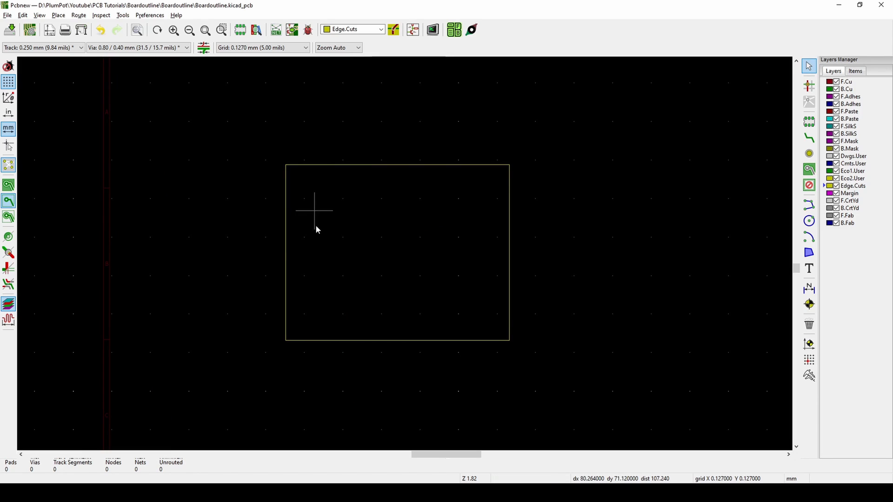
mouse_move(469, 223)
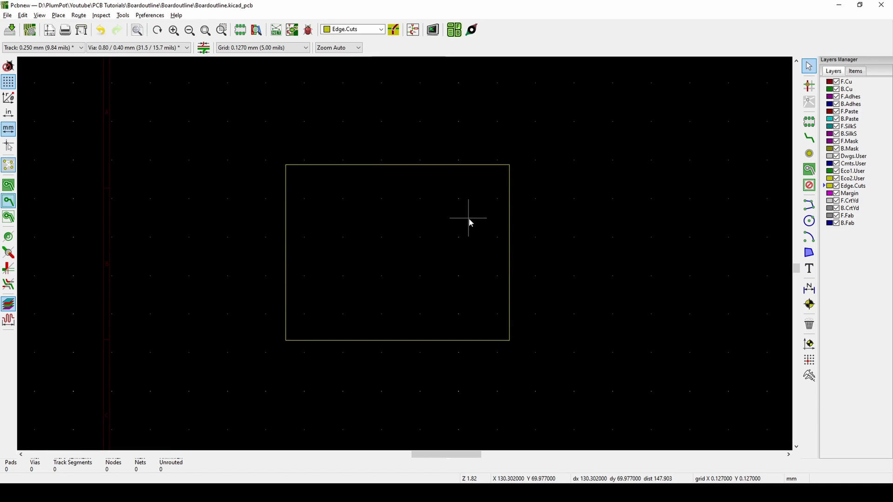
mouse_move(312, 330)
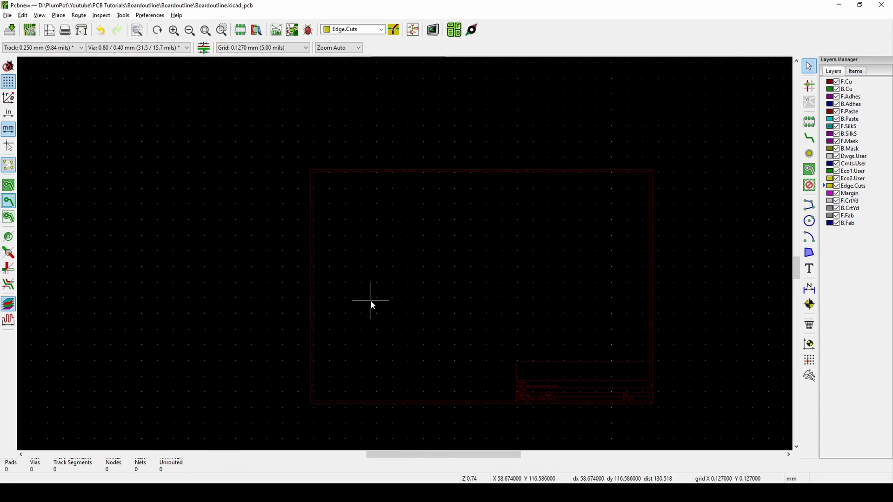
mouse_move(540, 260)
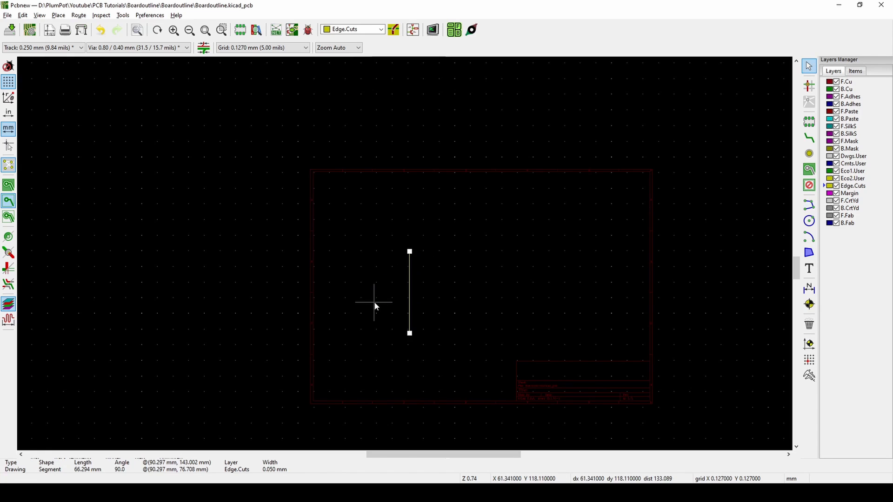
Step: Set the vertical Edge.Cuts line's exact start and end coordinates in Line Segment Properties
double_click(409, 293)
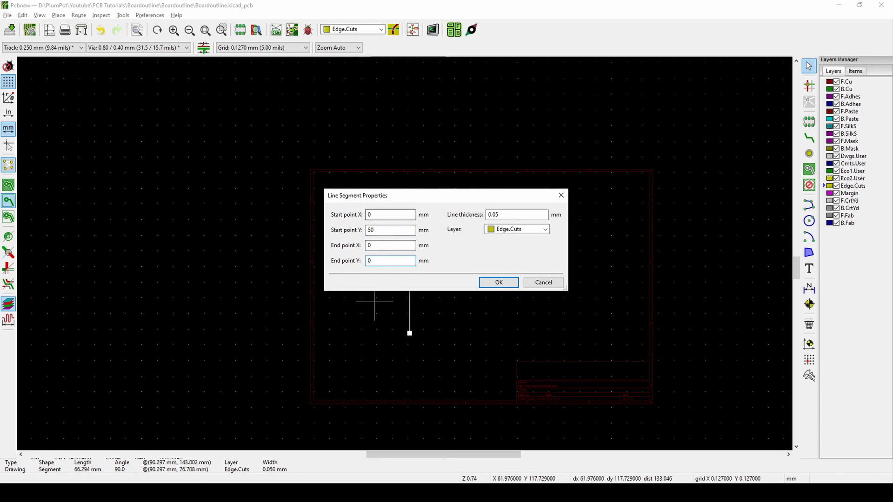
left_click(498, 283)
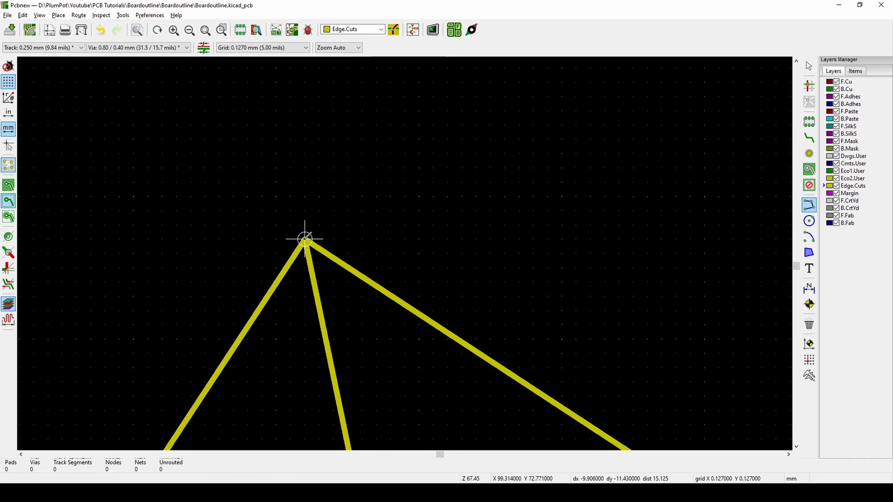
Step: Inspect a triangle edge's start coordinate before replacing the triangle with a circular outline
left_click(431, 29)
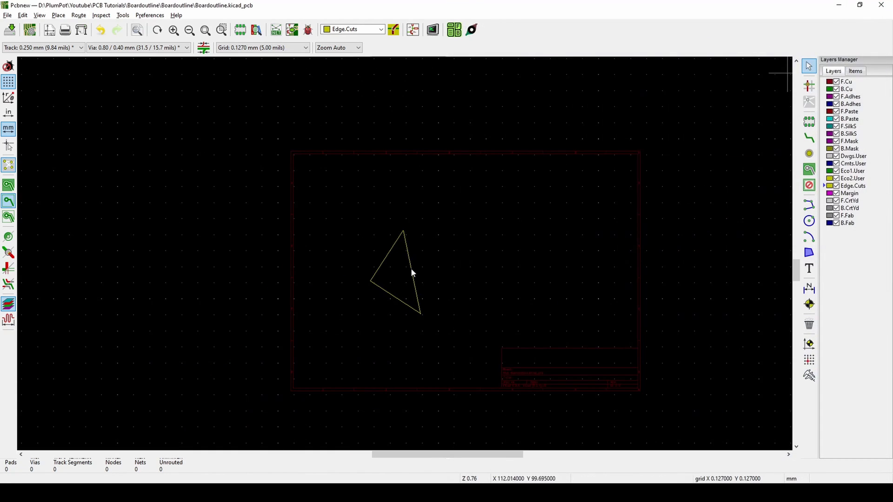
left_click(413, 272)
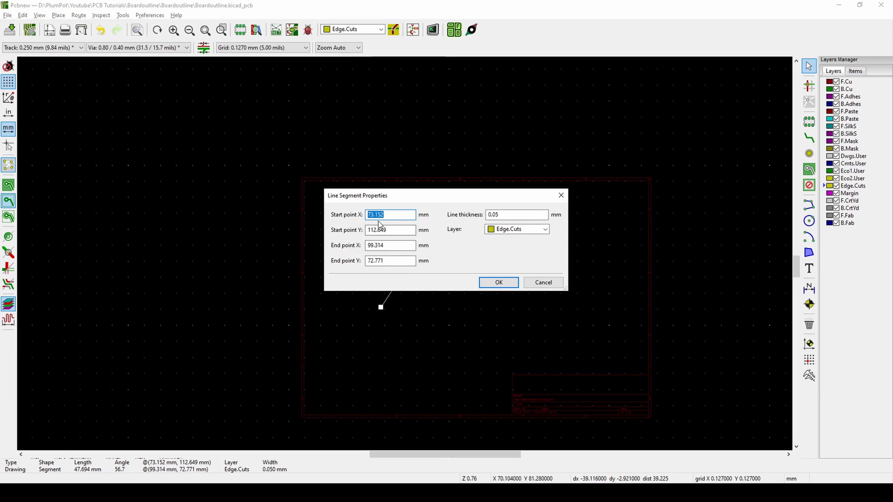
left_click(389, 230)
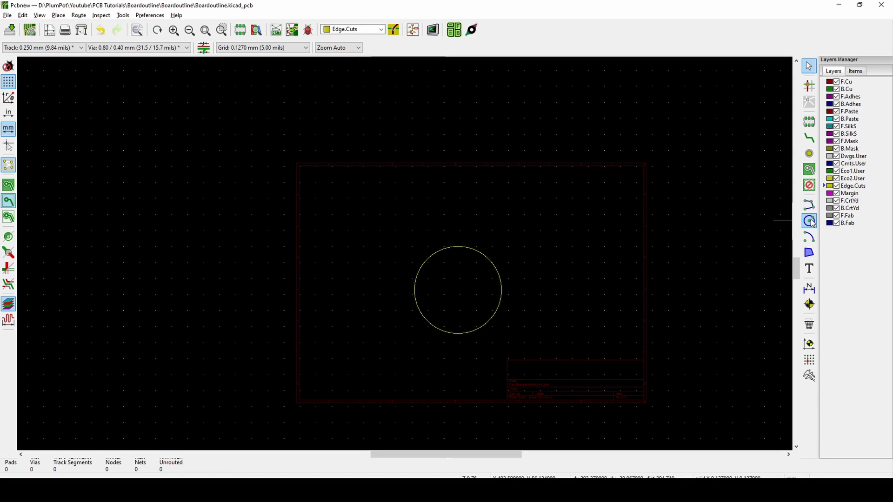
mouse_move(557, 315)
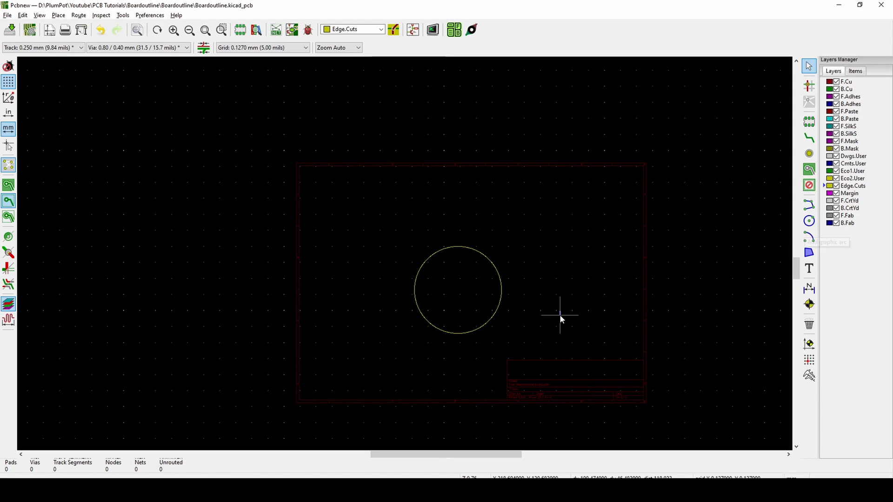
Step: Preview the round board in the 3D Viewer, then check the circle's radius of about 34.5 mm
left_click(431, 29)
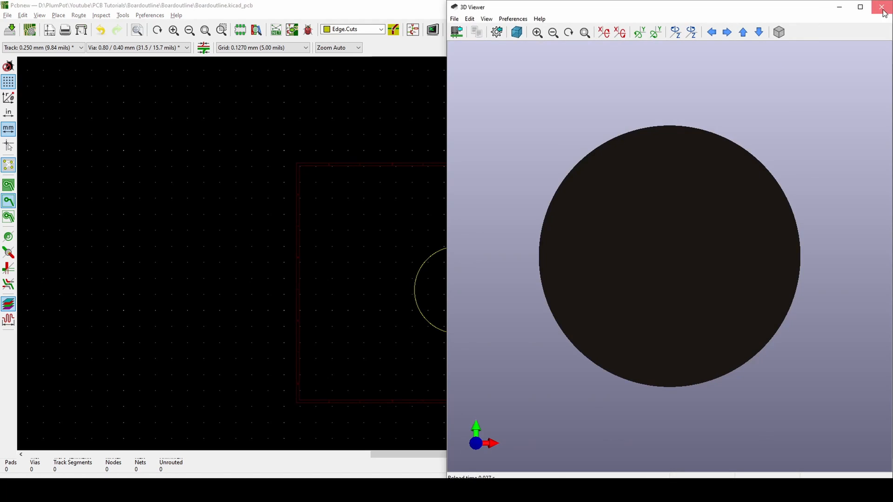
left_click(883, 7)
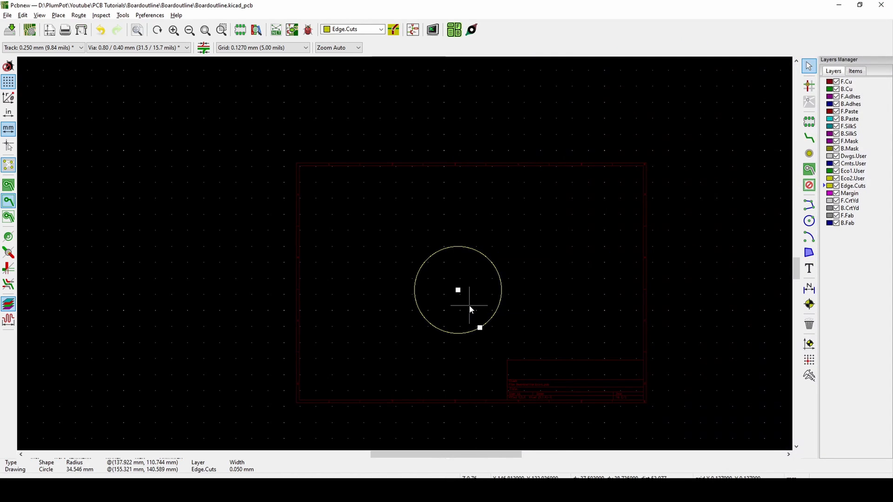
double_click(456, 290)
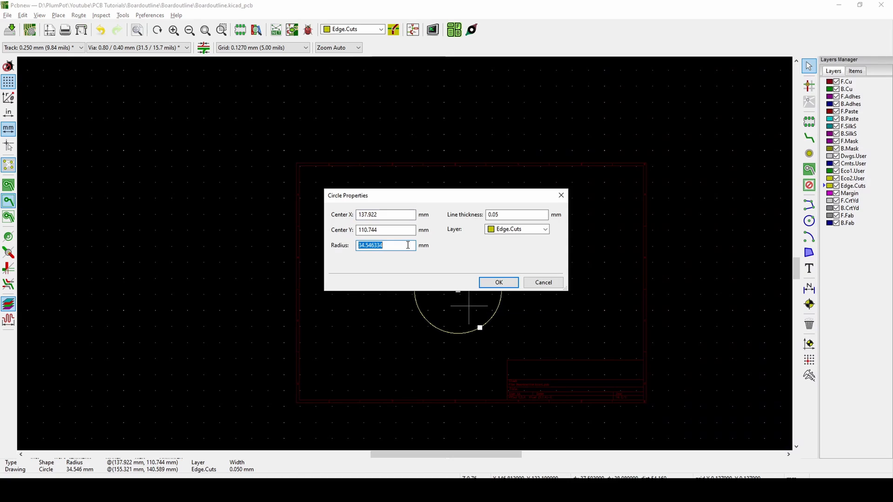
left_click(499, 283)
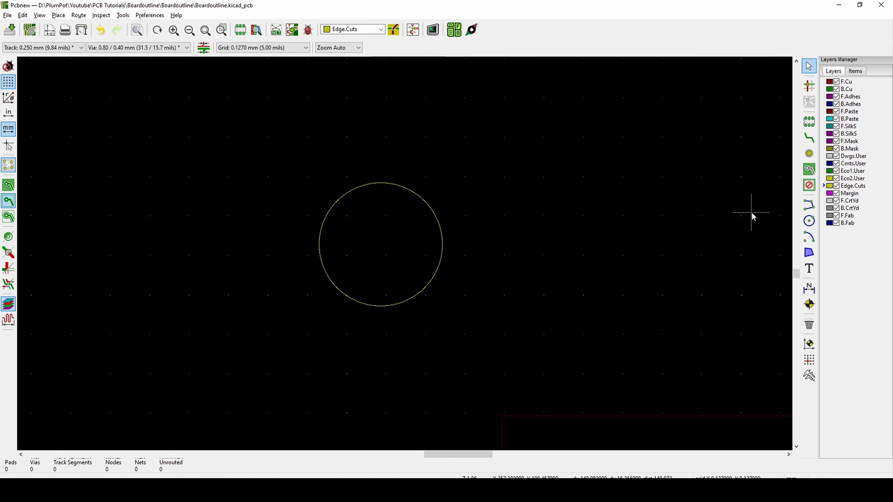
mouse_move(809, 204)
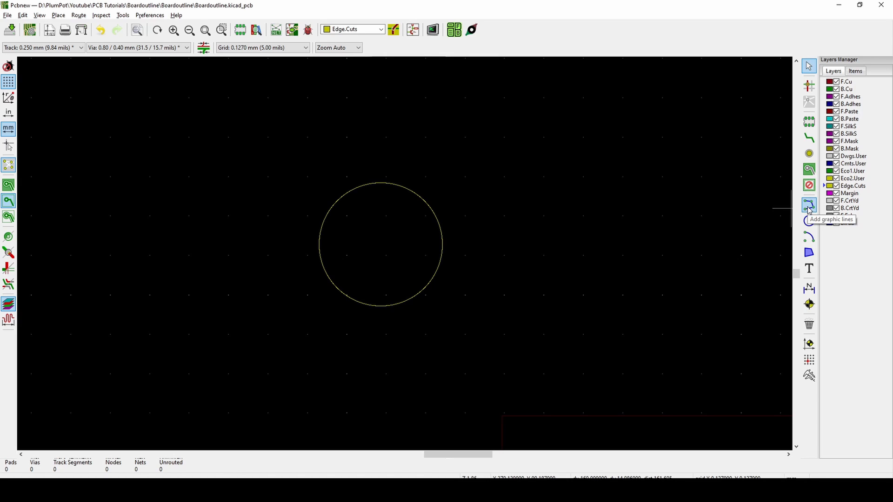
mouse_move(809, 237)
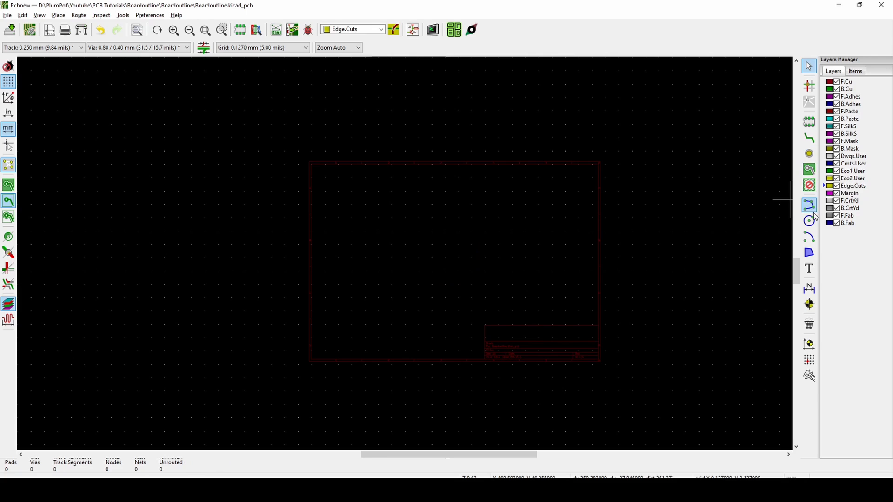
Step: Draw a closed triangular outline on Edge.Cuts with the graphic line tool
left_click(809, 205)
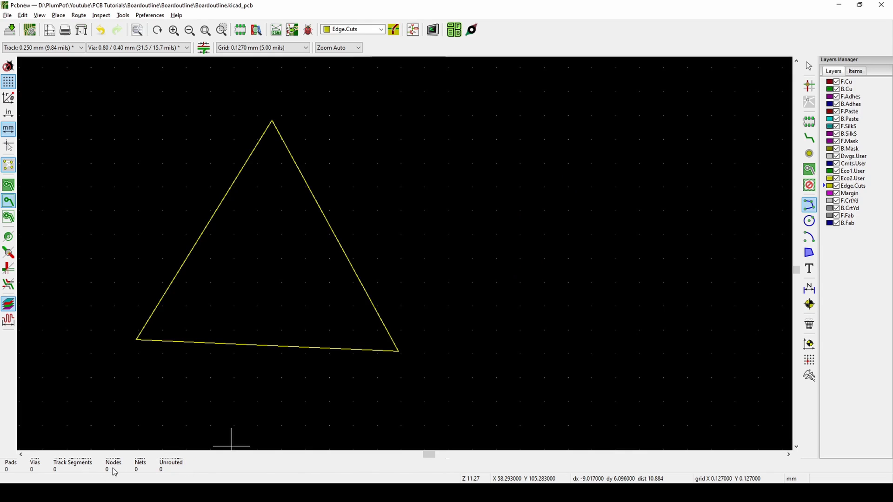
Step: Start a second Edge.Cuts outline right of the triangle with two segments forming a peak
left_click(433, 222)
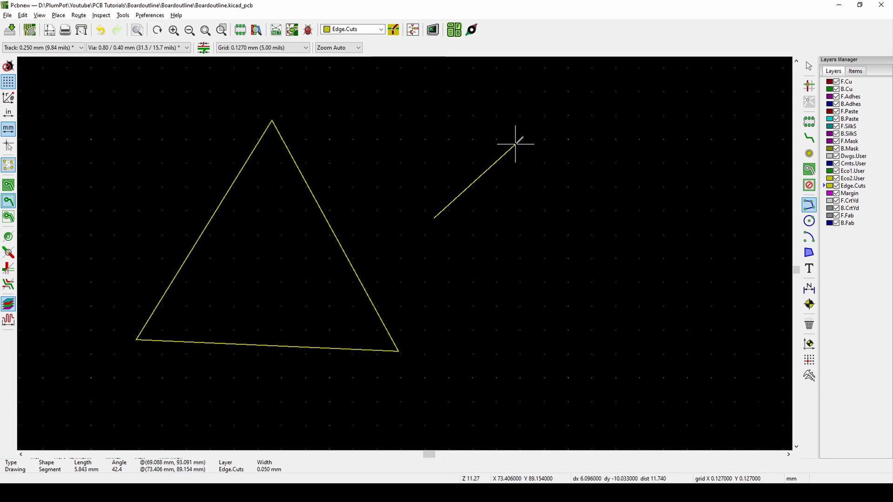
mouse_move(519, 141)
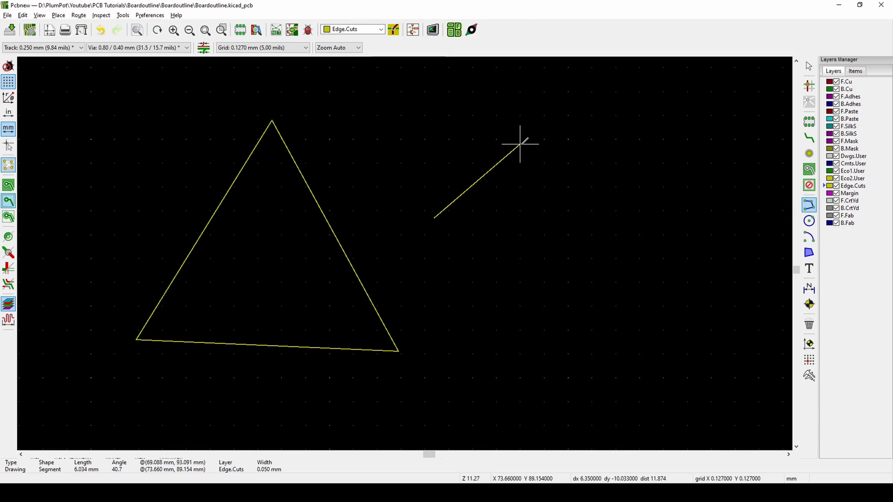
mouse_move(524, 138)
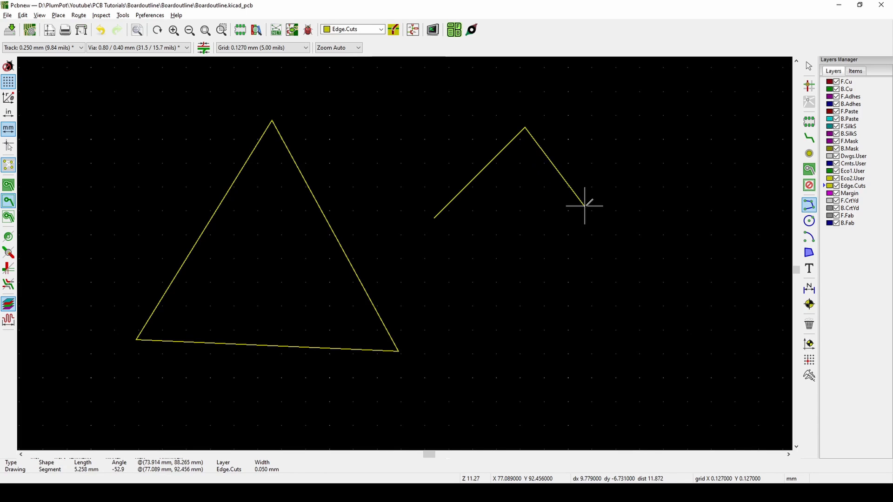
mouse_move(598, 204)
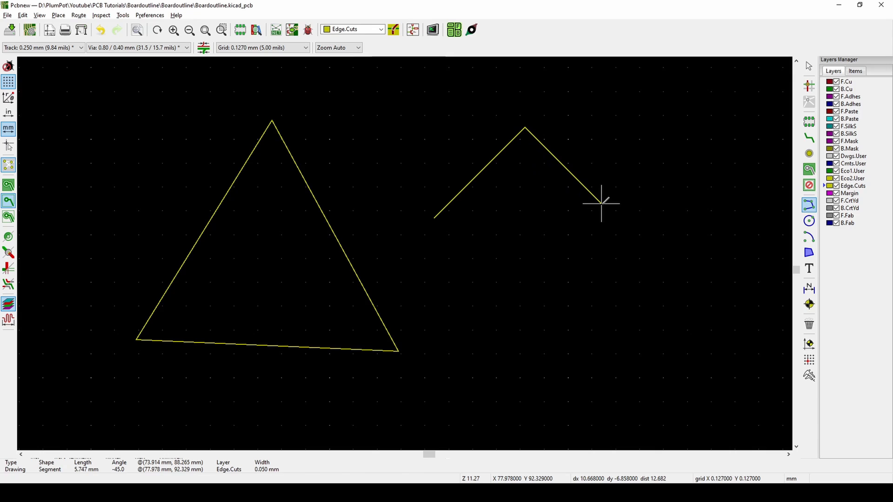
mouse_move(431, 233)
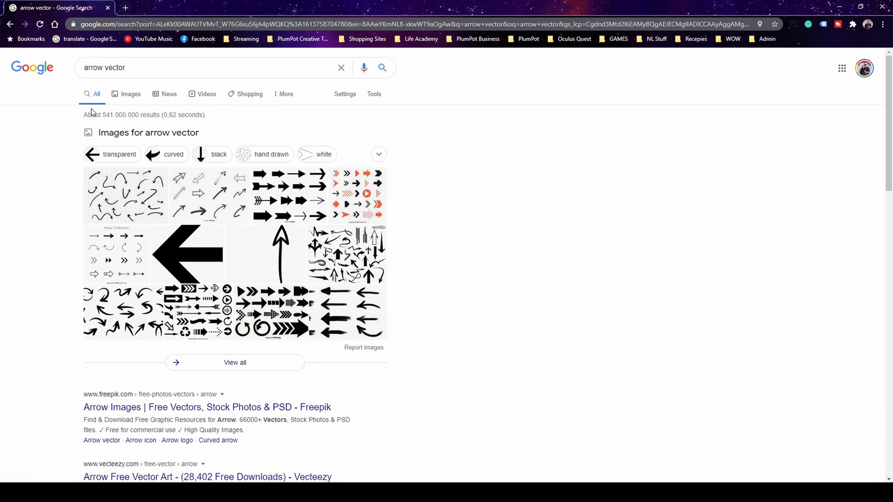
Step: Search Google Images for 'arrow vector' and open the solid black Vecteezy arrow
left_click(88, 67)
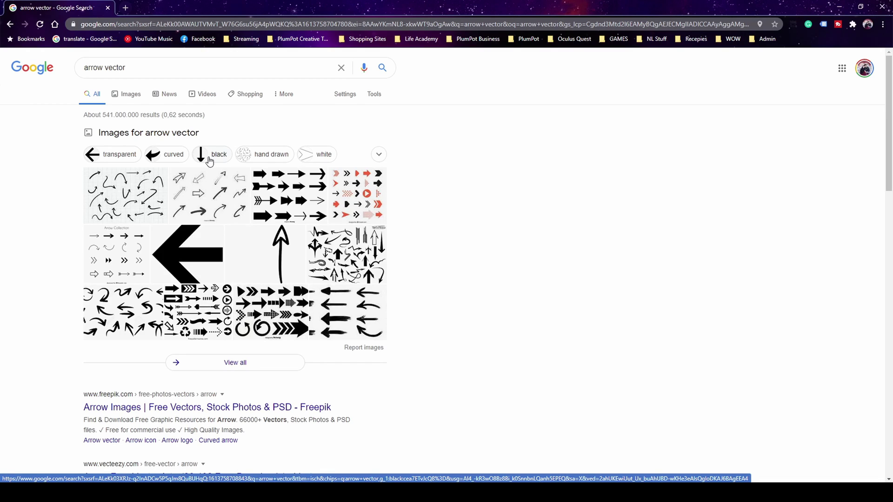
mouse_move(155, 85)
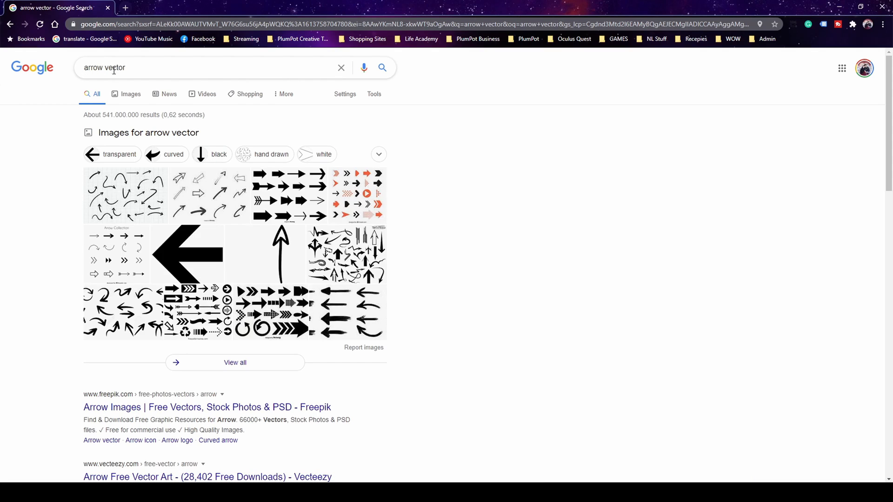
mouse_move(339, 330)
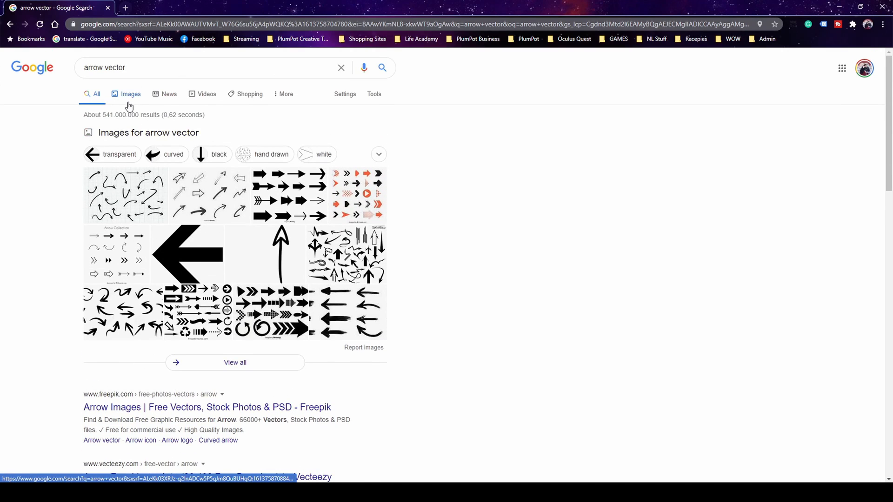
left_click(131, 93)
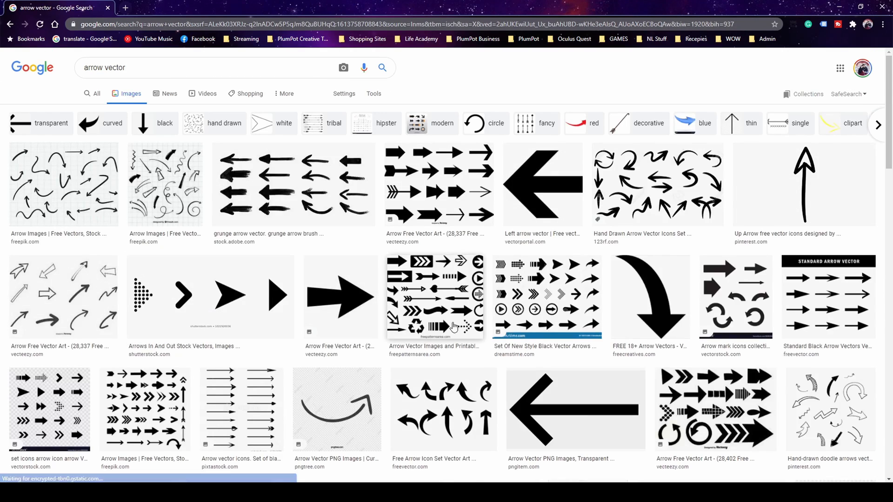
mouse_move(346, 296)
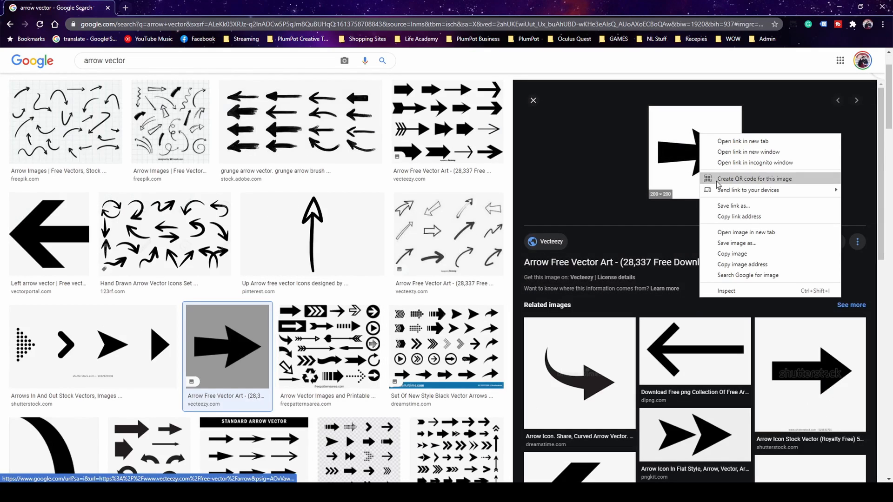
left_click(736, 243)
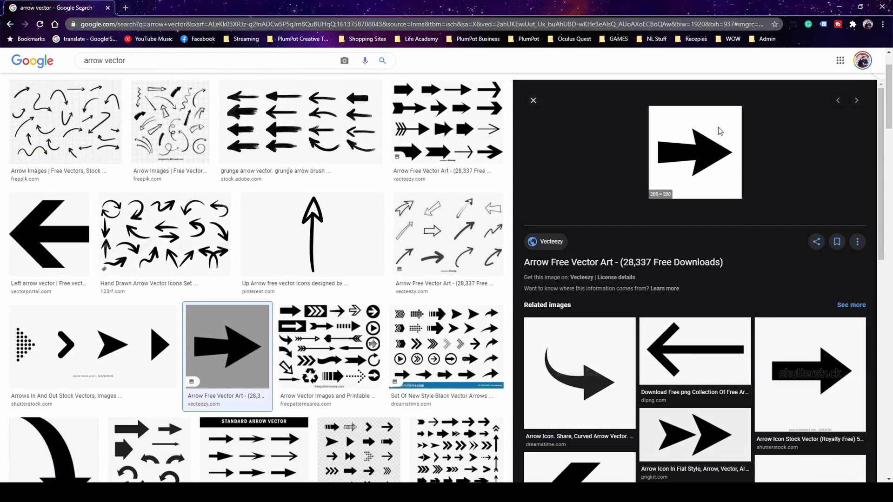
left_click(569, 262)
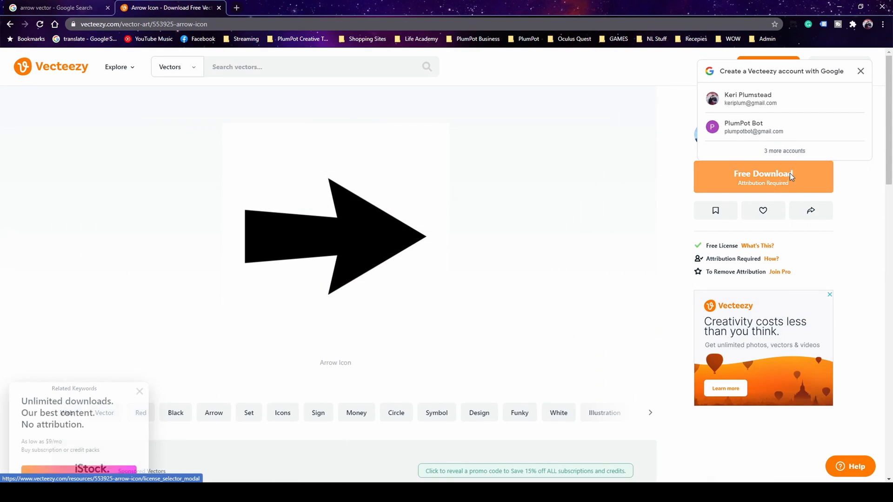
Step: Download the Vecteezy arrow icon as a zip and begin a 'jpg to pdf' converter search
left_click(763, 176)
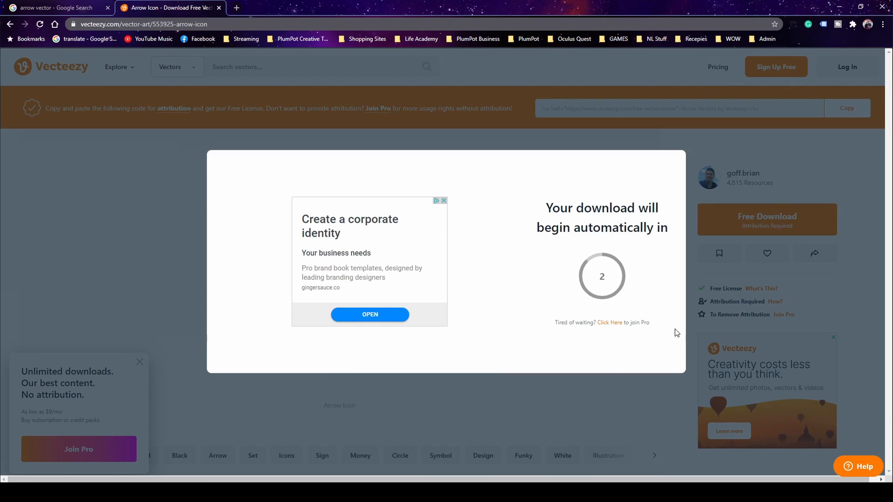
mouse_move(793, 195)
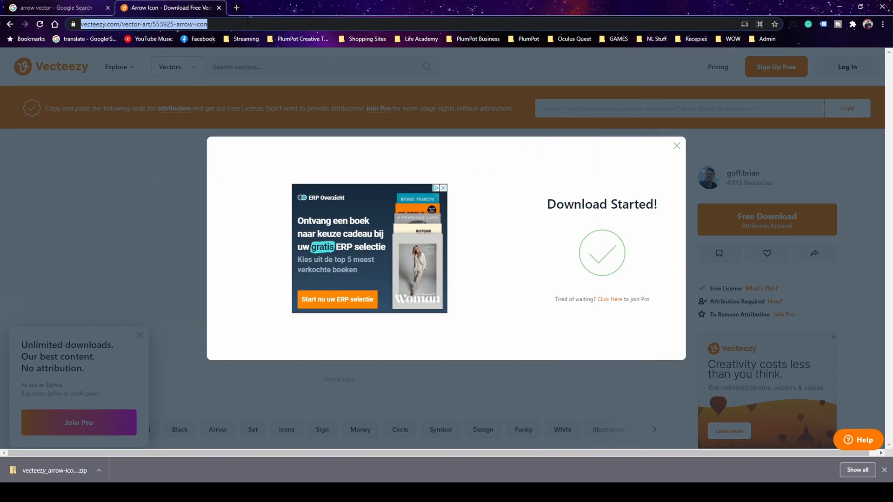
type("jpg to pdf")
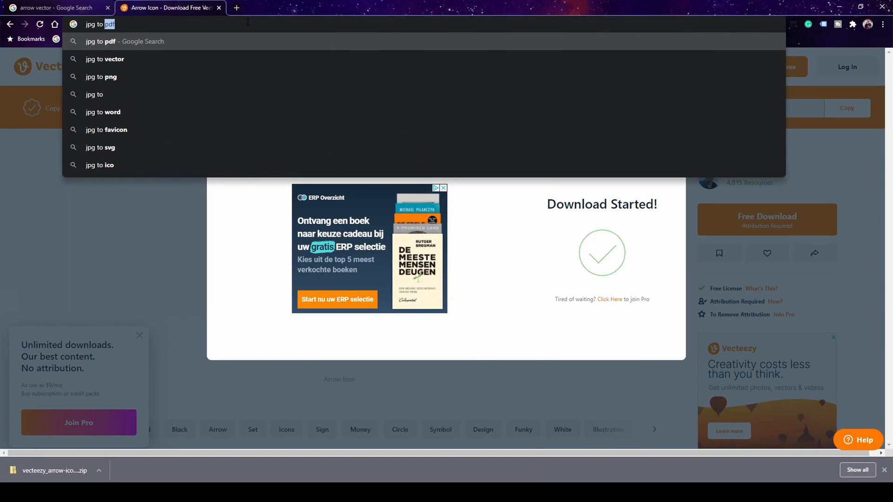
Step: Convert arrow_044.jpg to arrow_044.dxf on Convertio and download the DXF, returning to Pcbnew
type("jpg to dxf")
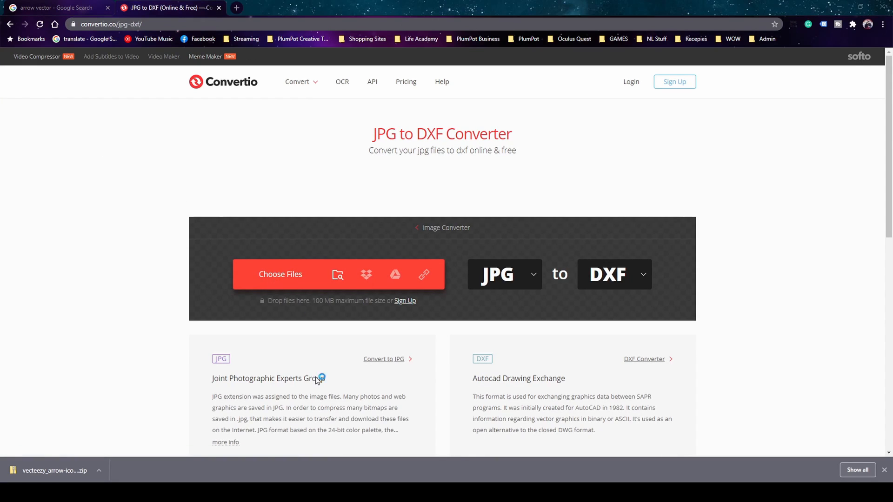
left_click(280, 275)
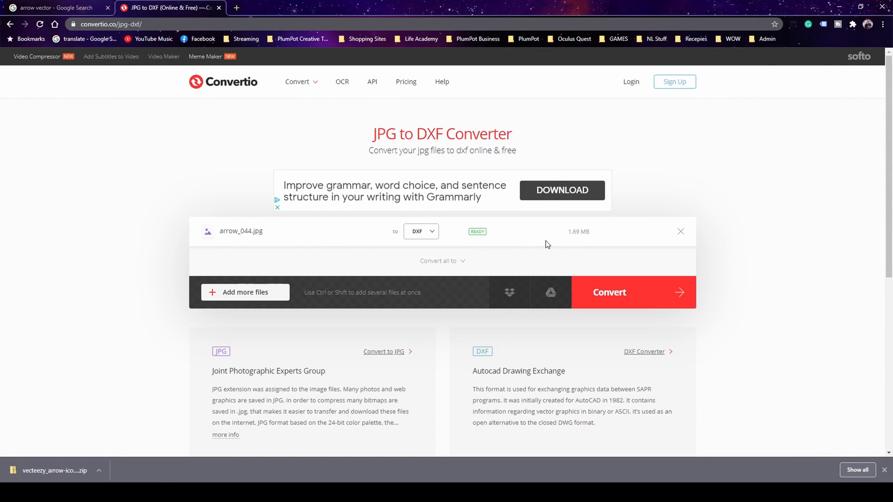
left_click(609, 292)
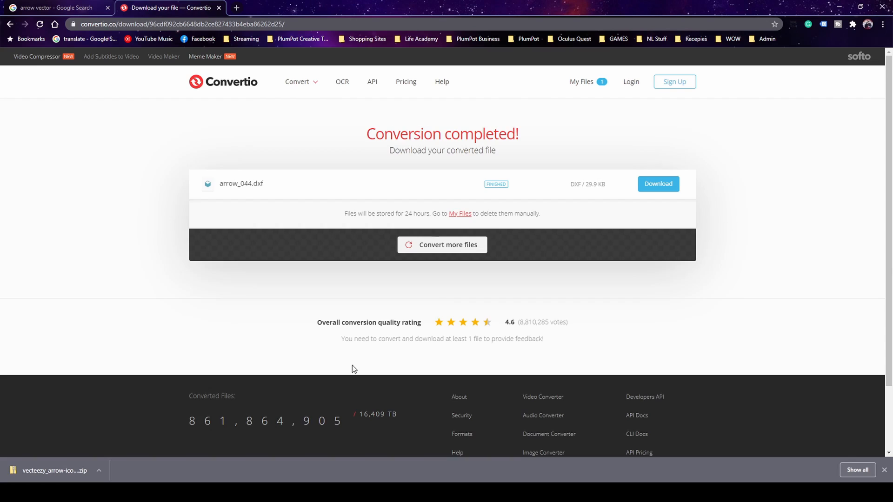
left_click(658, 183)
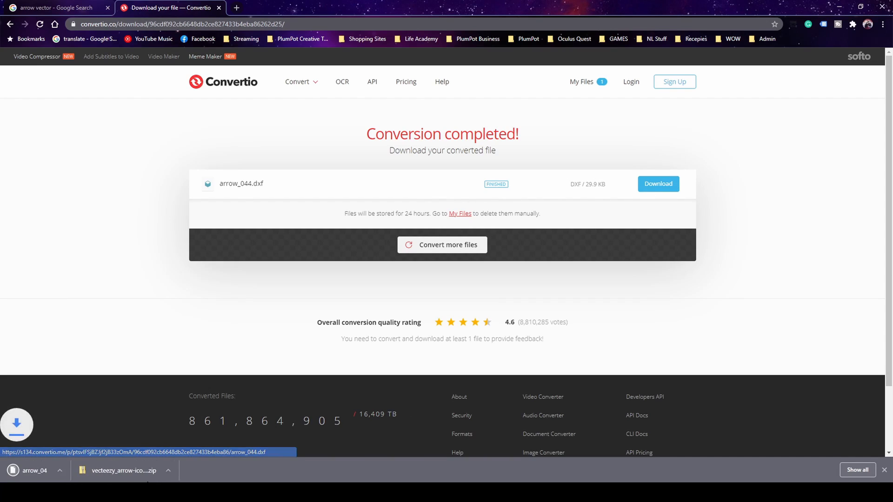
left_click(58, 471)
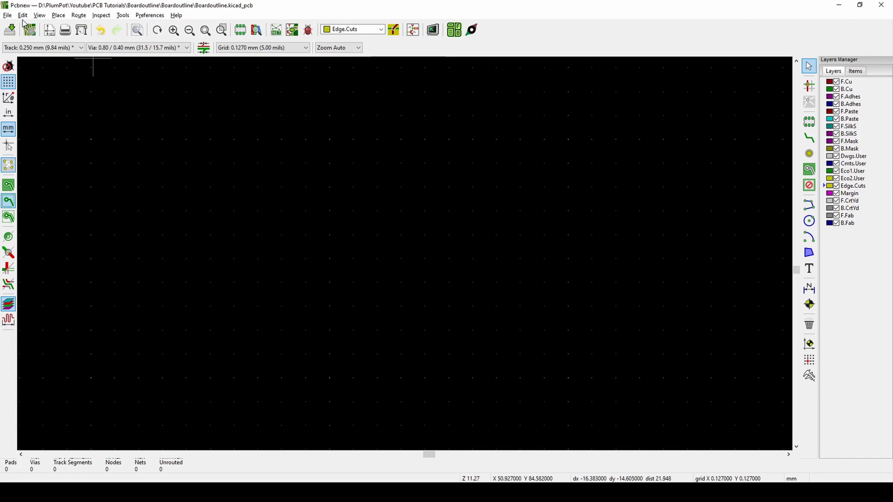
Step: Begin a vector graphics import onto Edge.Cuts, checking the DXF line width and scale 1
left_click(8, 15)
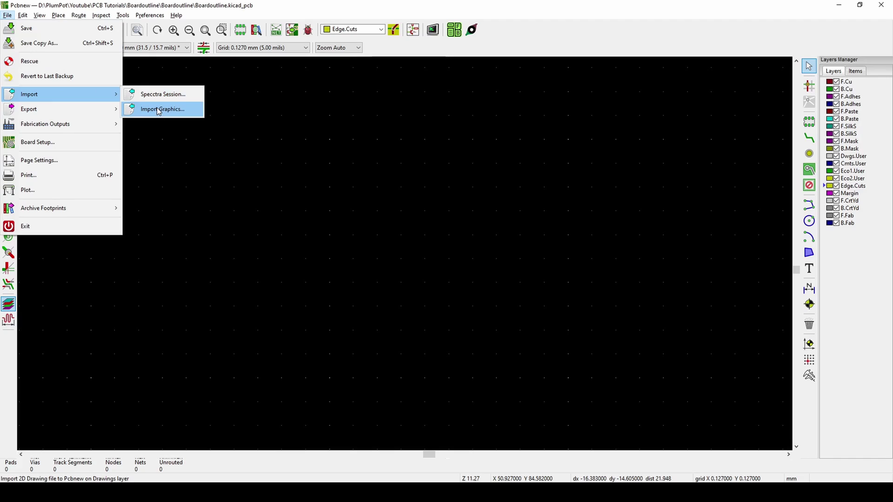
left_click(162, 108)
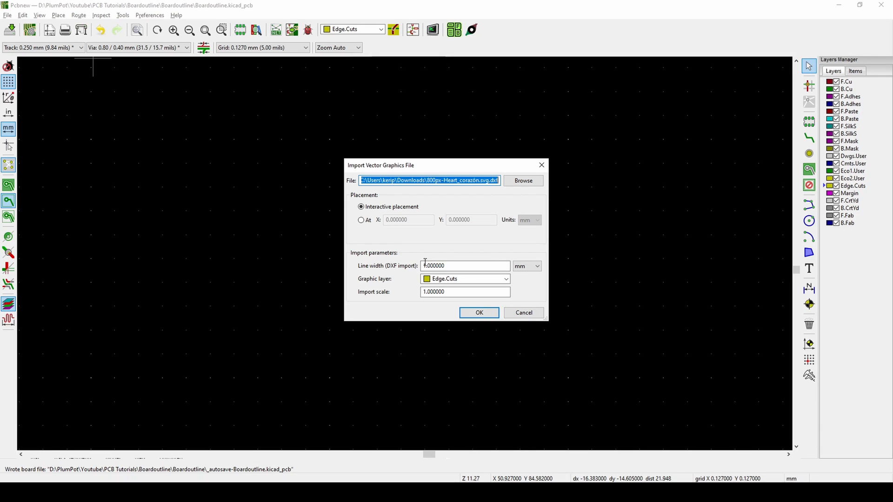
left_click(465, 266)
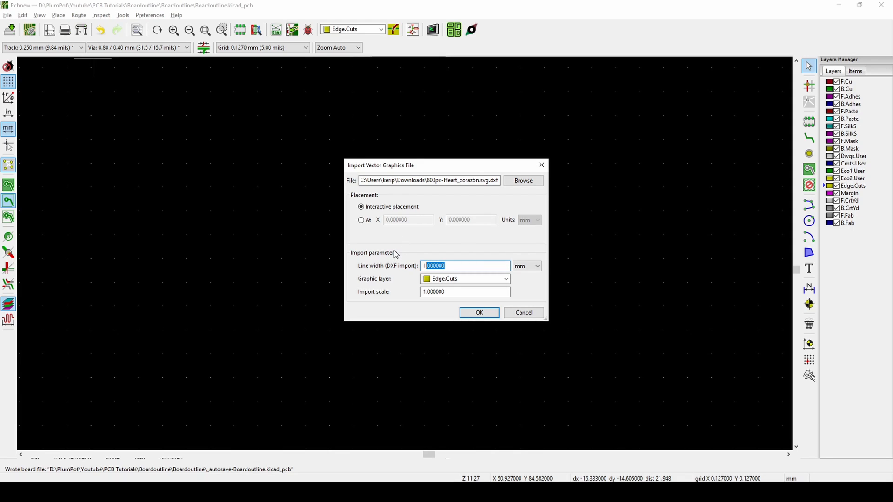
left_click(465, 291)
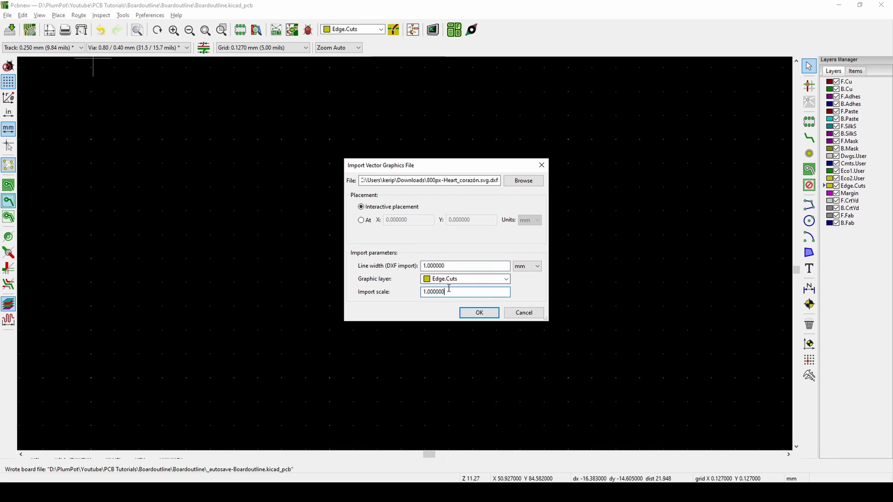
Step: Choose the arrow DXF from the Boardoutline project folder as the import file
left_click(523, 180)
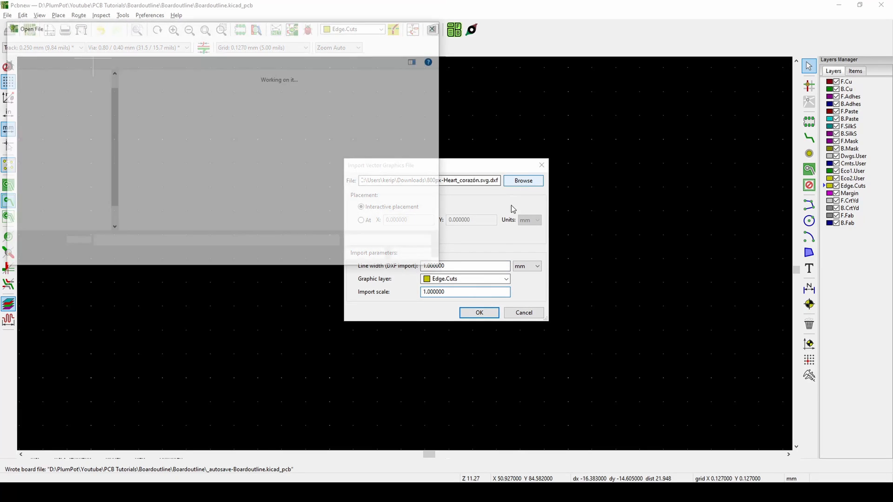
left_click(523, 181)
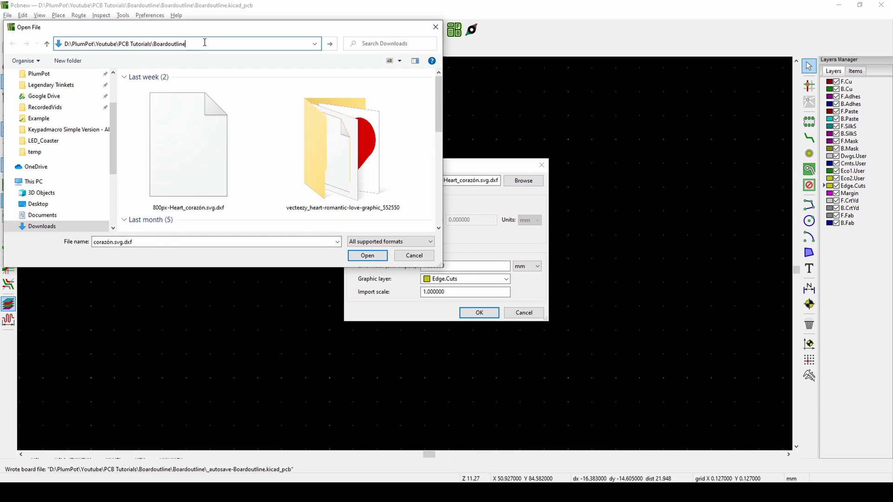
left_click(368, 254)
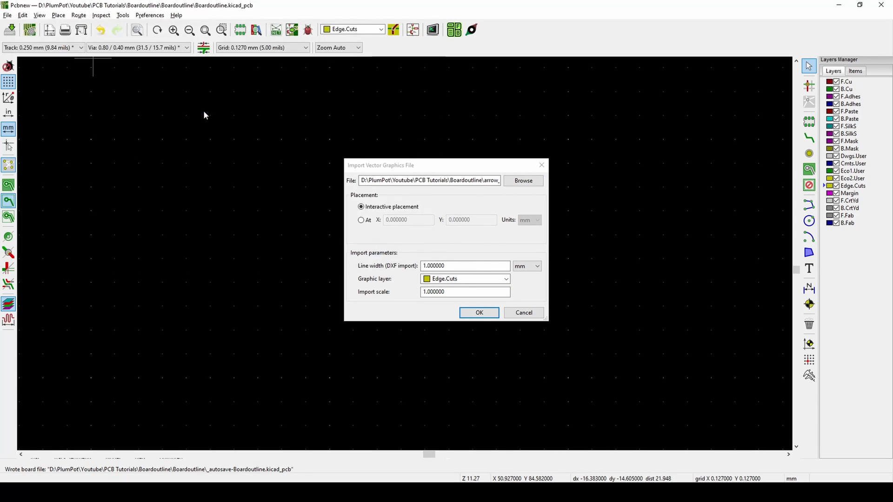
left_click(479, 312)
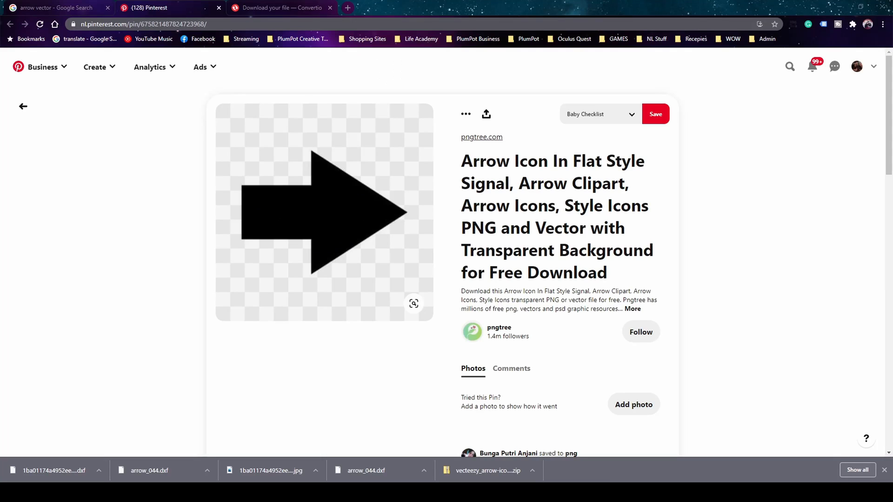
mouse_move(485, 258)
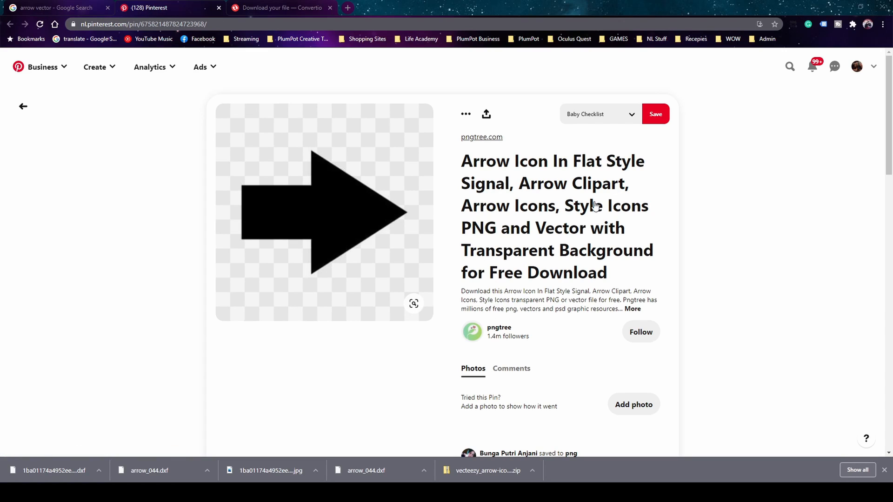
mouse_move(647, 311)
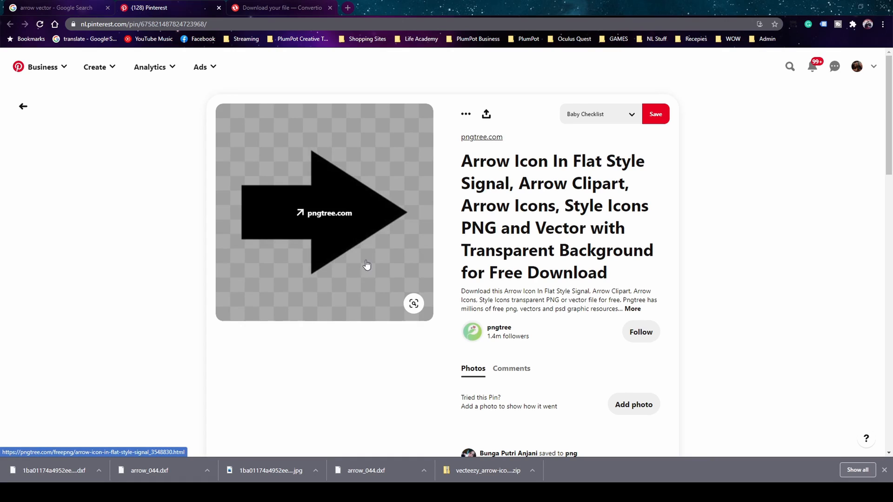
mouse_move(290, 207)
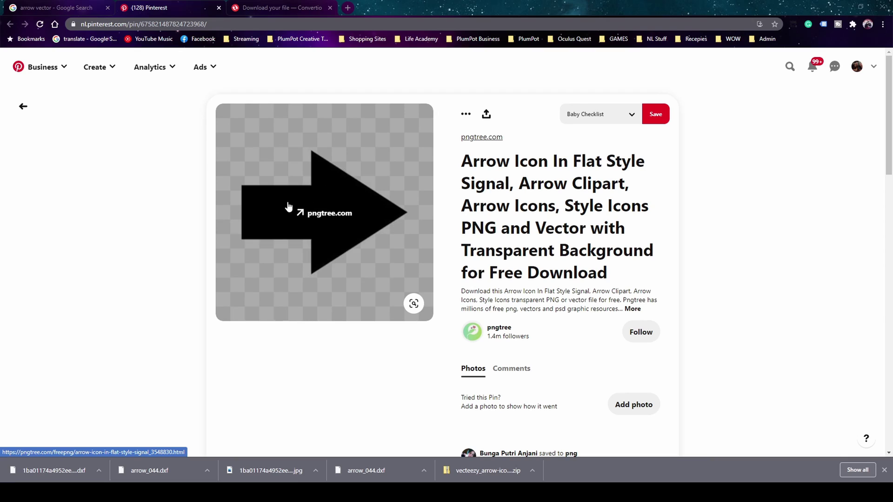
mouse_move(392, 176)
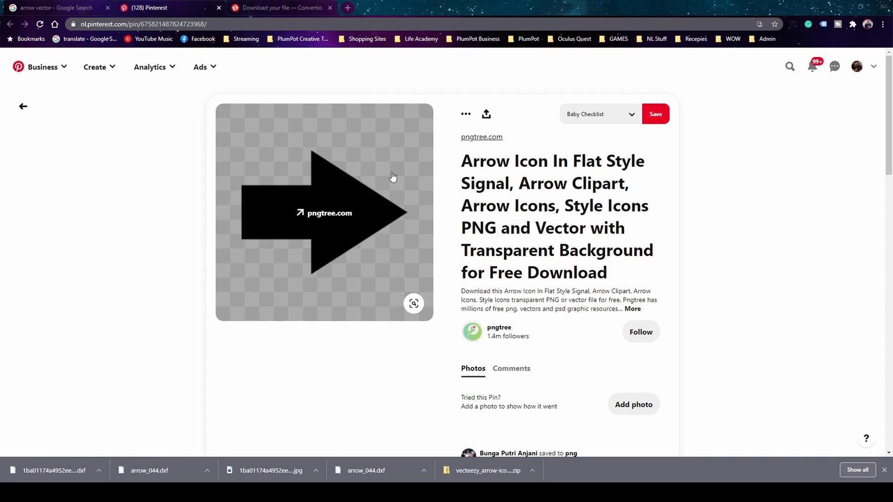
Step: View the pngtree solid black arrow icon pin as a shape reference
left_click(286, 7)
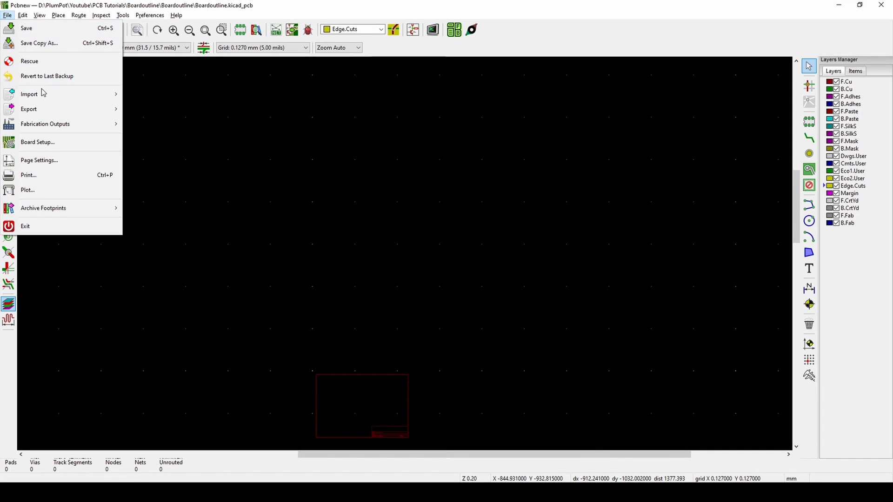
left_click(29, 94)
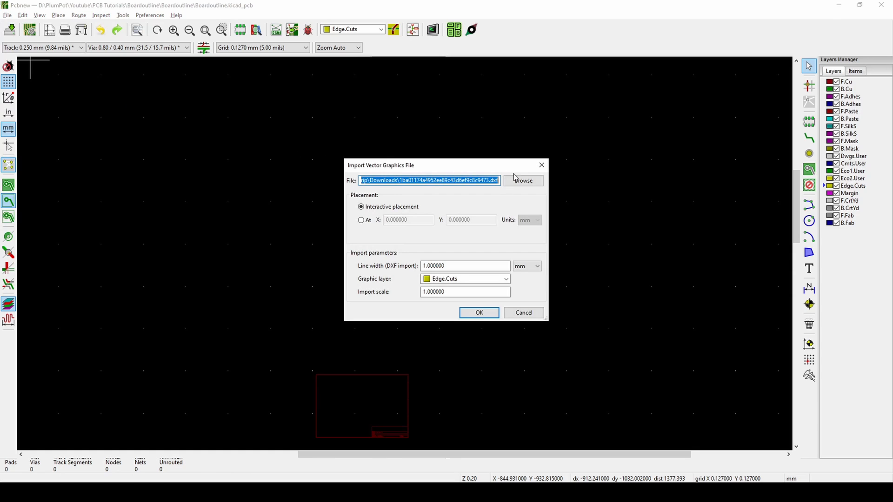
left_click(479, 312)
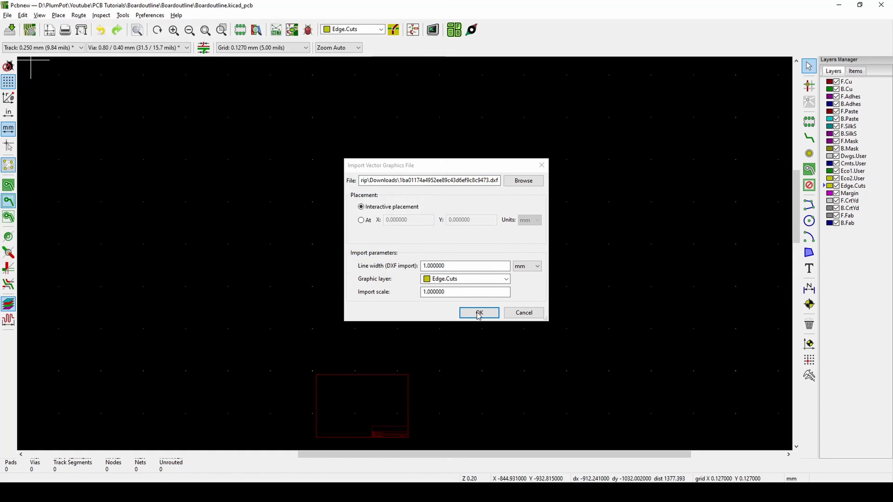
left_click(479, 312)
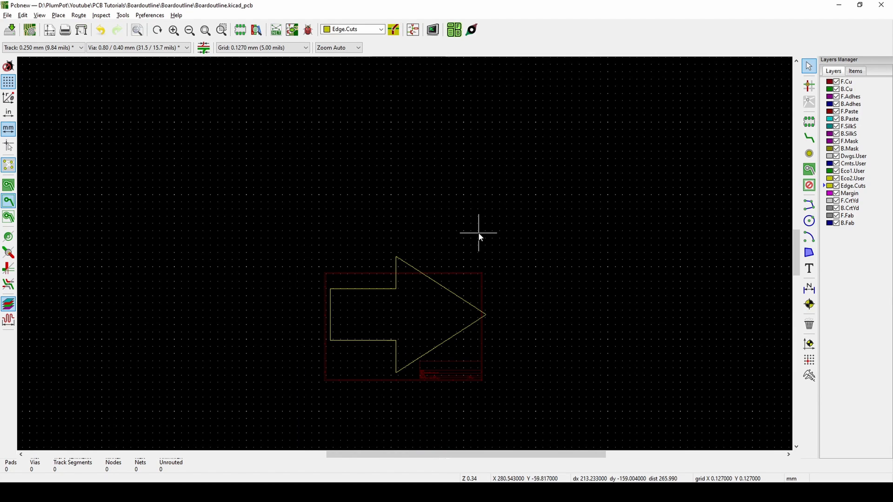
left_click(431, 29)
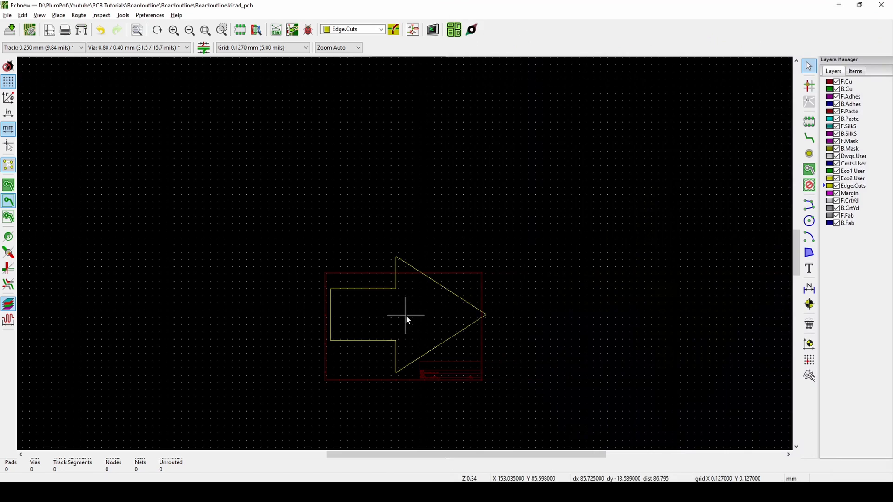
left_click(7, 15)
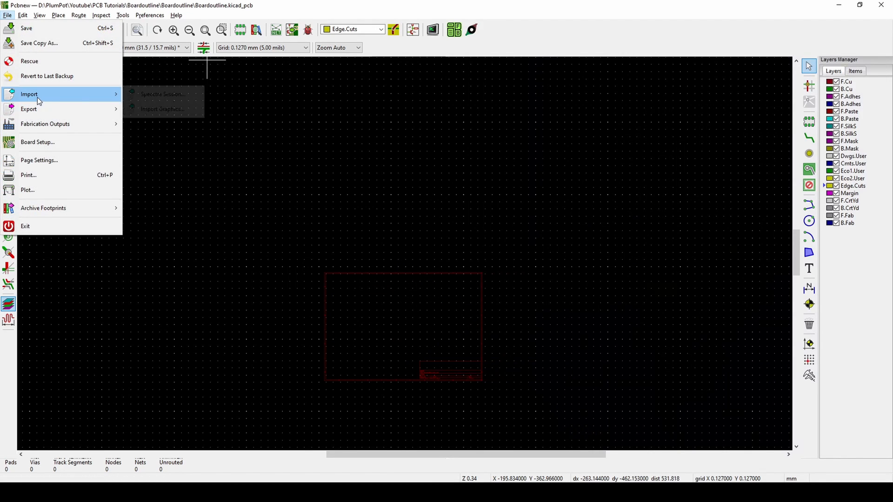
Step: Import the arrow DXF at scale 0.2 onto Edge.Cuts and place the smaller outline on the board
left_click(162, 109)
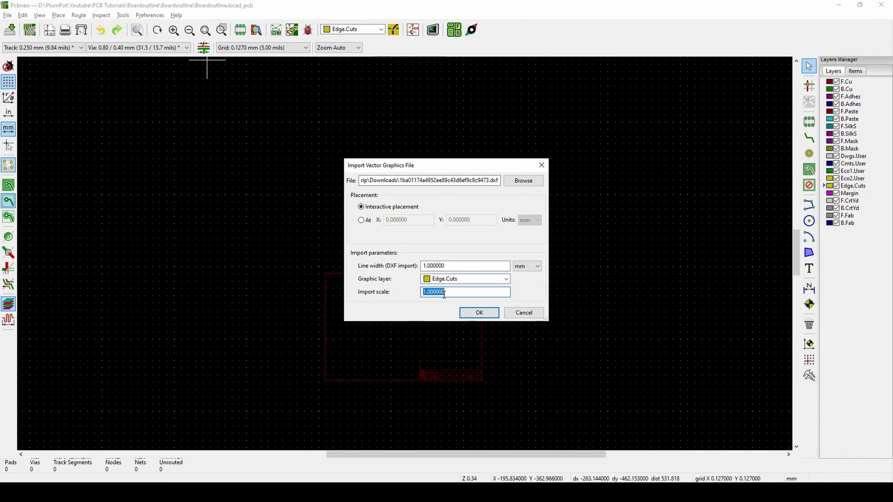
type("0.")
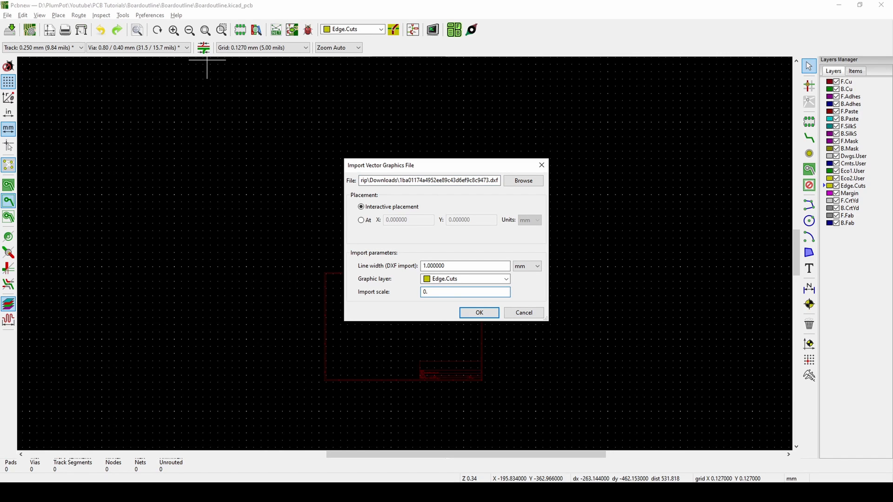
left_click(478, 313)
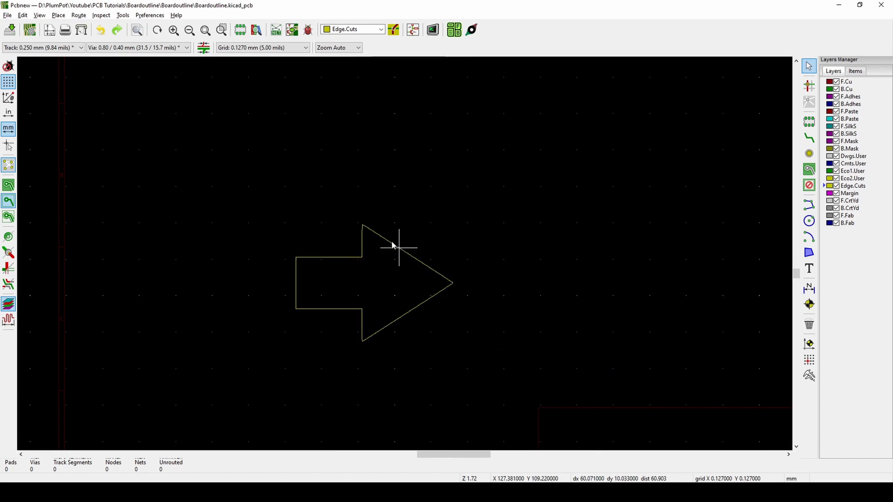
left_click(432, 29)
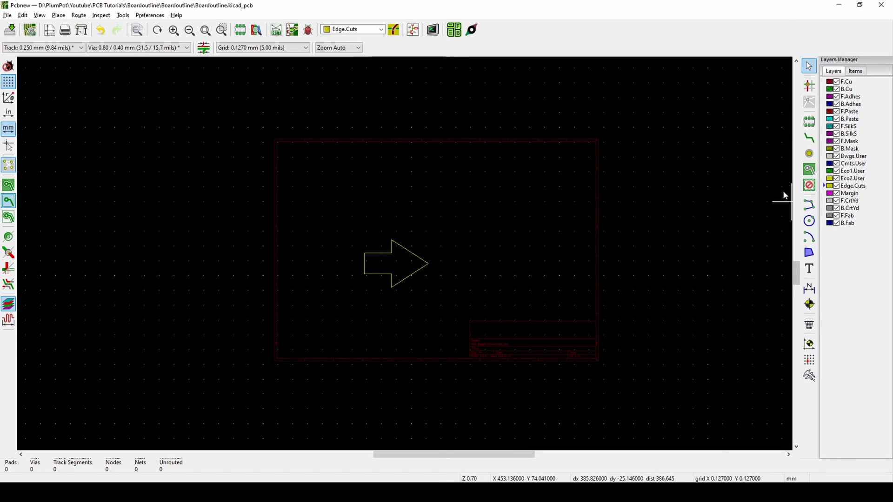
mouse_move(701, 195)
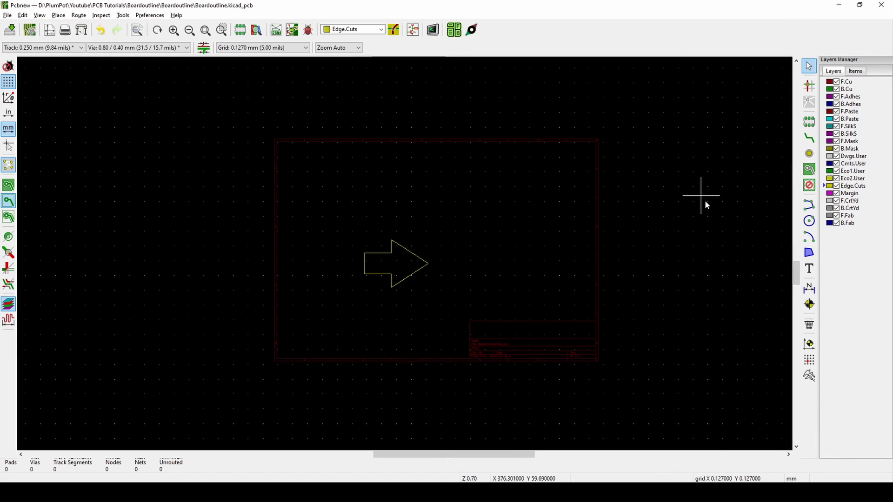
mouse_move(390, 320)
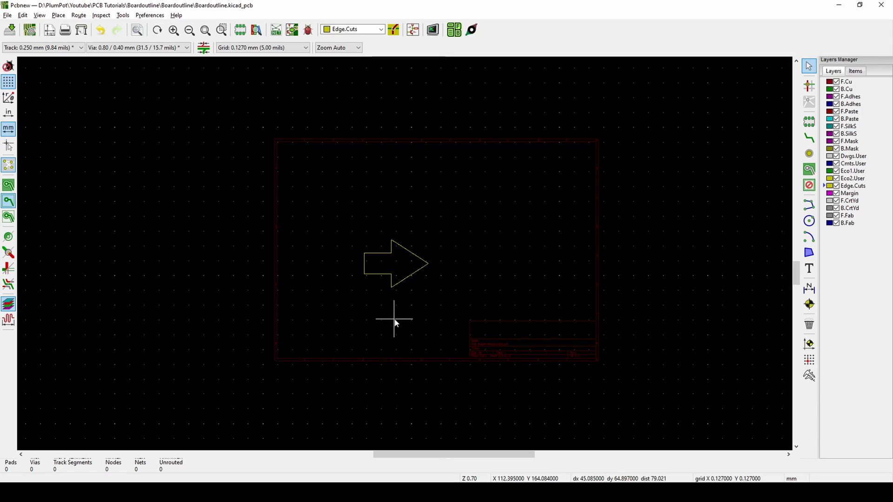
mouse_move(383, 305)
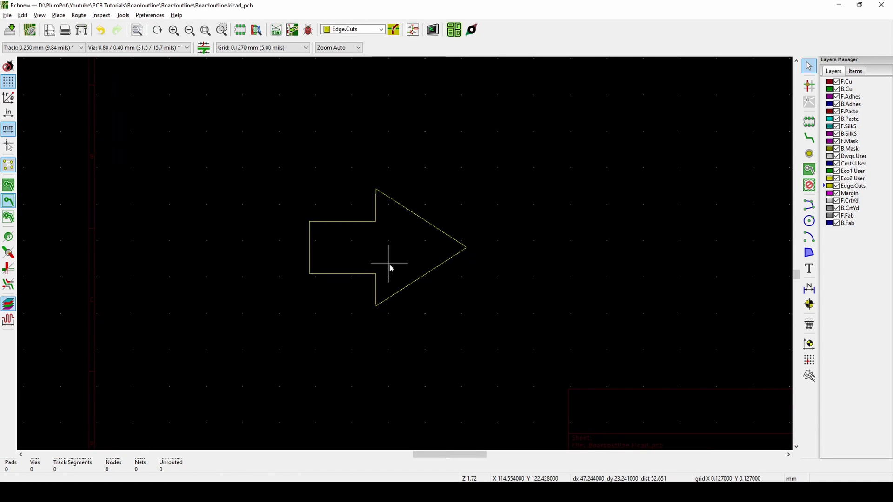
left_click(5, 15)
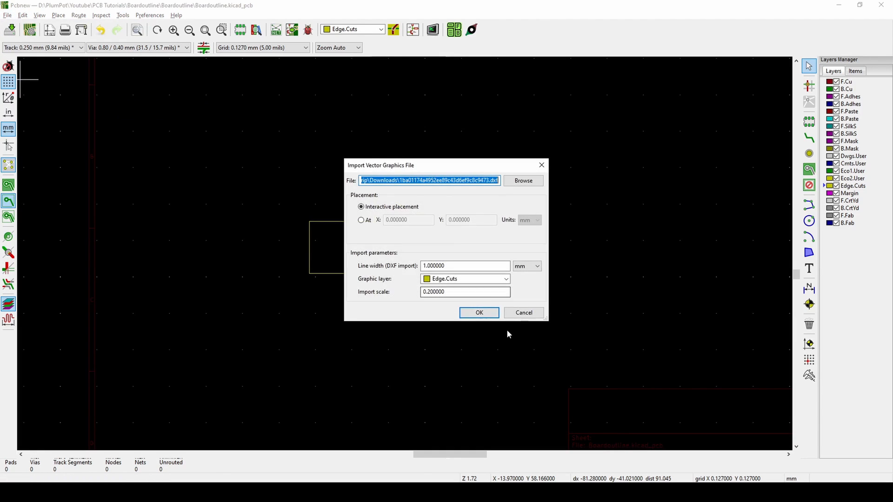
Step: Import the arrow onto F.SilkS at the smaller scale and place it inside the Edge.Cuts outline
left_click(506, 278)
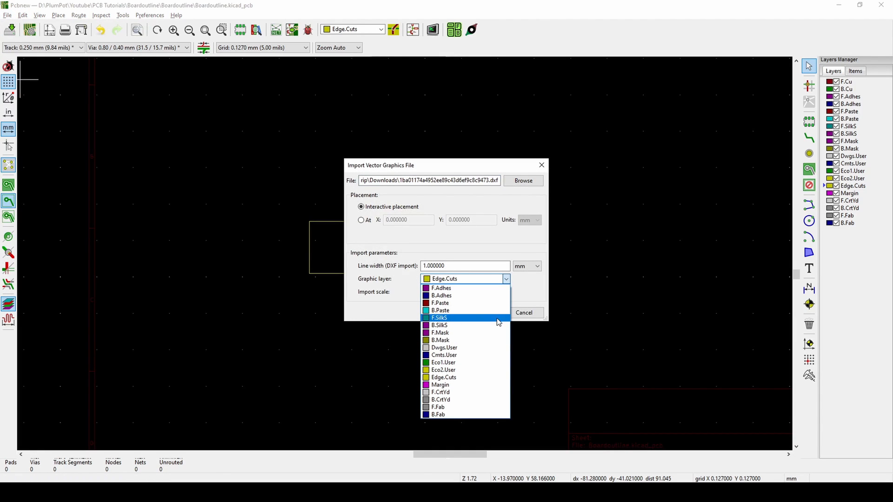
left_click(439, 318)
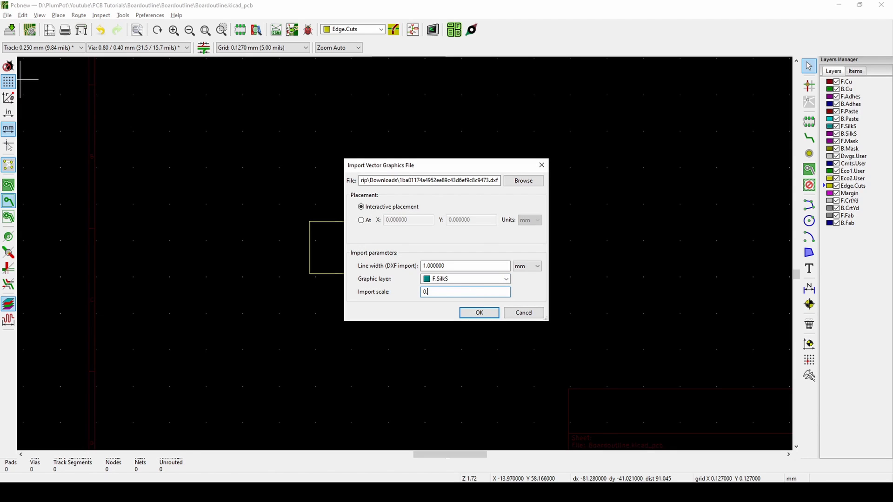
left_click(479, 312)
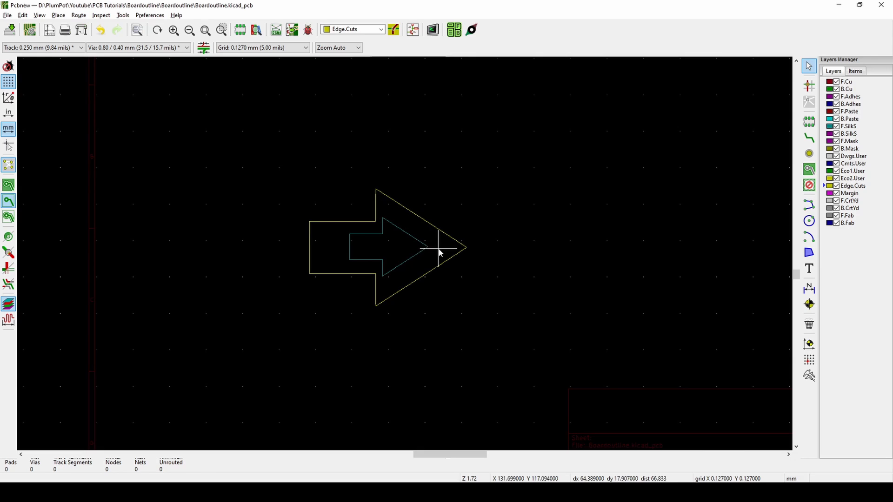
left_click(432, 29)
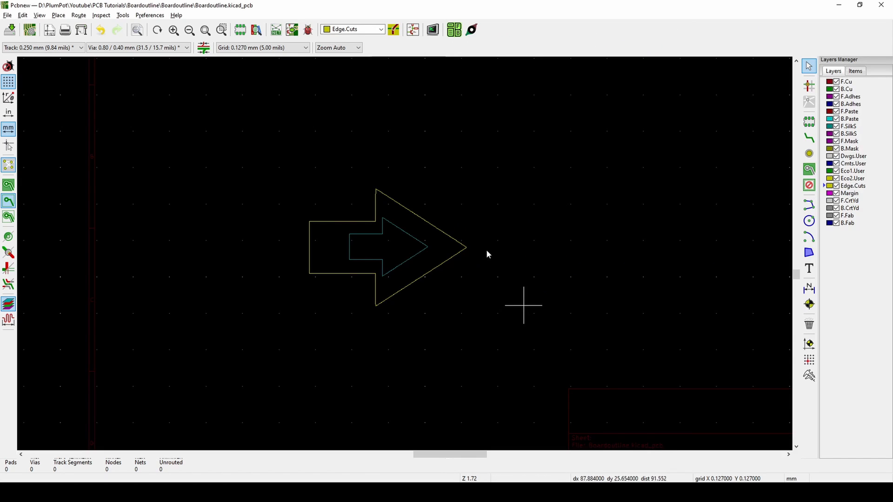
mouse_move(396, 363)
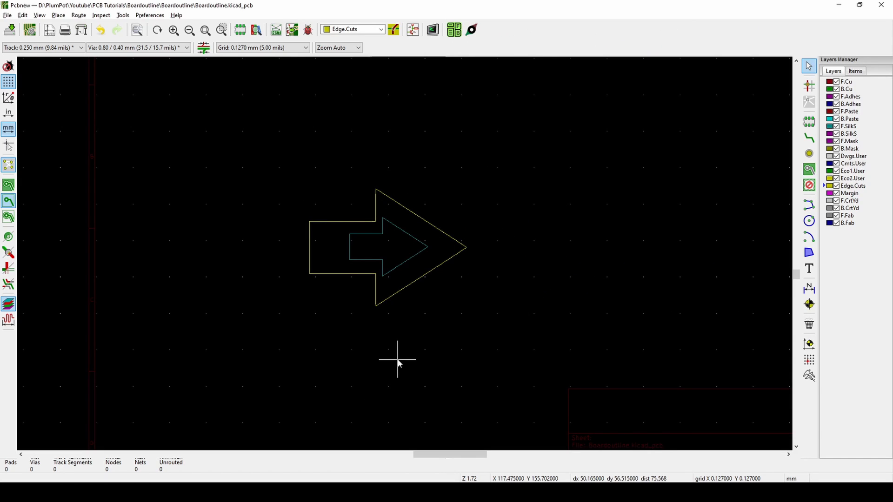
mouse_move(404, 334)
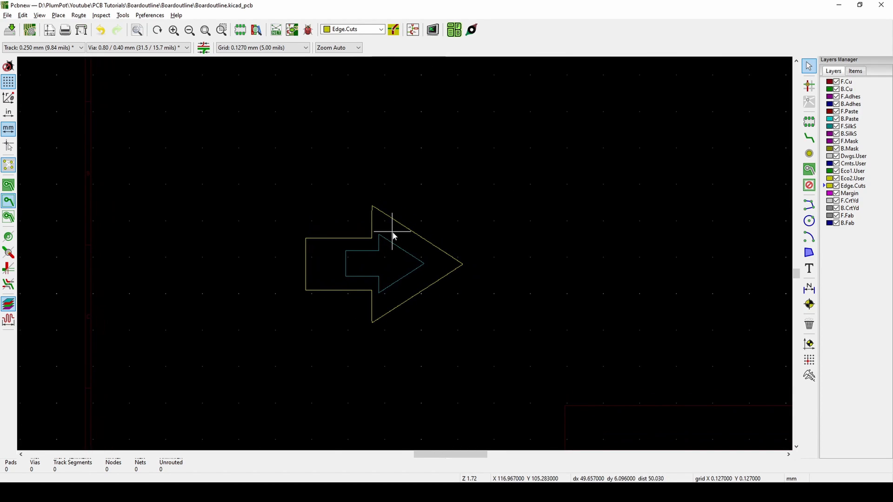
mouse_move(364, 232)
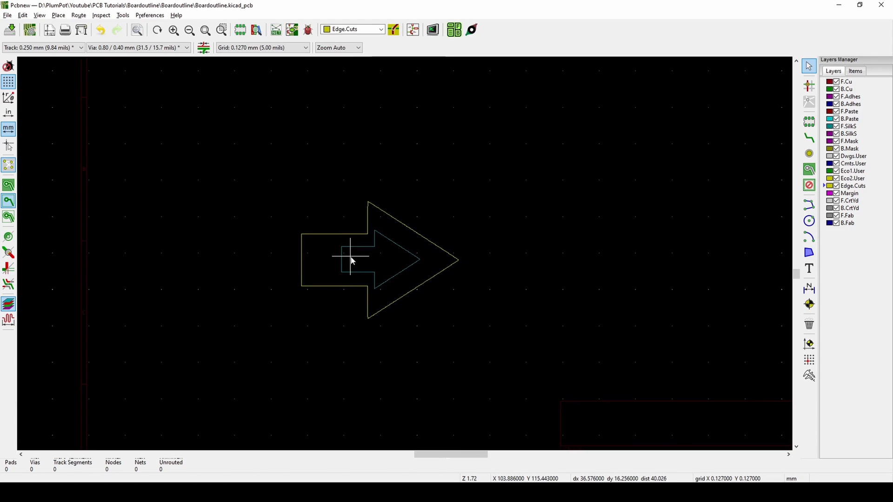
mouse_move(317, 270)
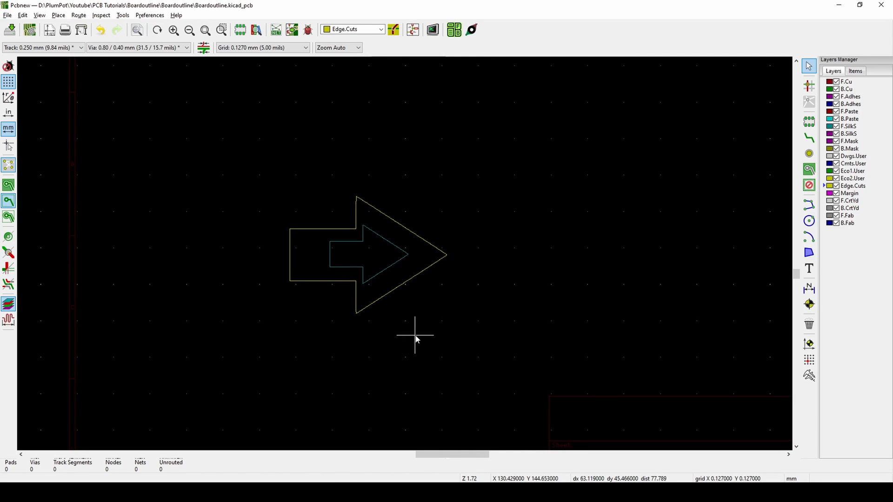
mouse_move(779, 321)
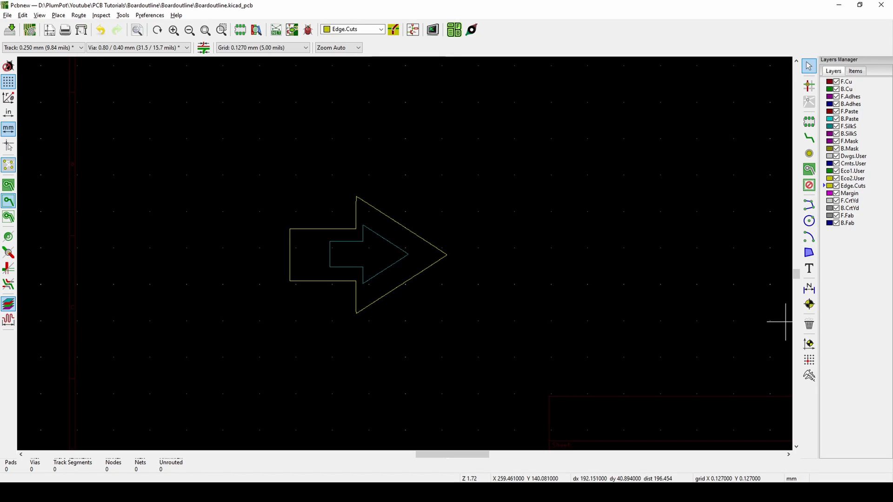